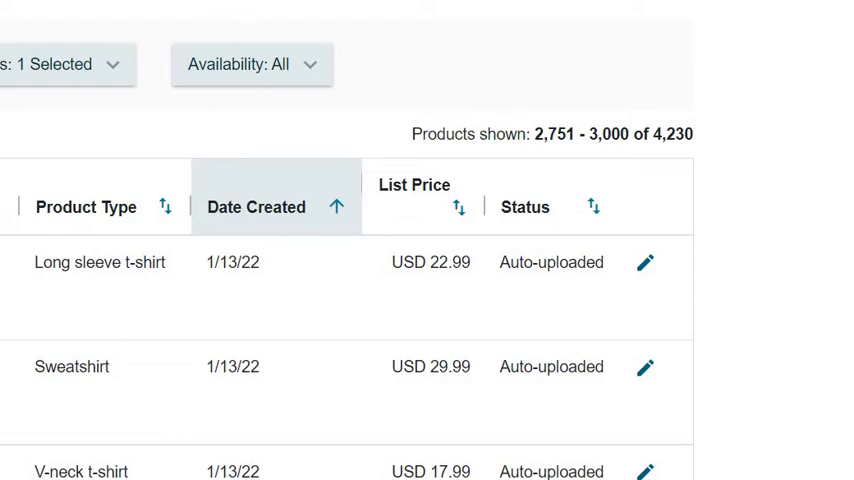
{"action": "mouse_move", "coordinate": [584, 97]}
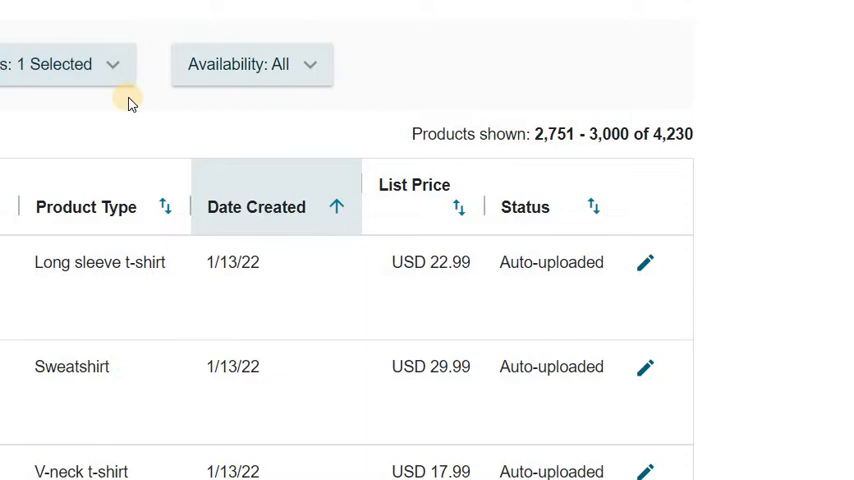
{"action": "mouse_move", "coordinate": [578, 269]}
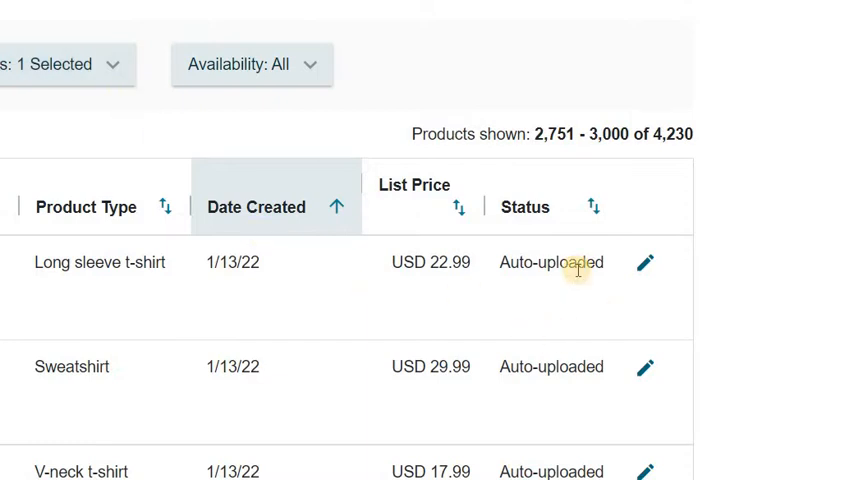
{"action": "mouse_move", "coordinate": [628, 167]}
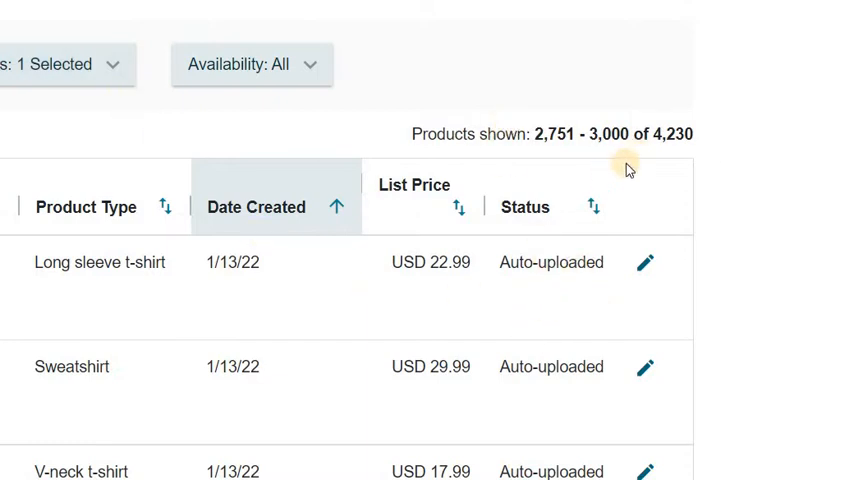
{"action": "mouse_move", "coordinate": [668, 147]}
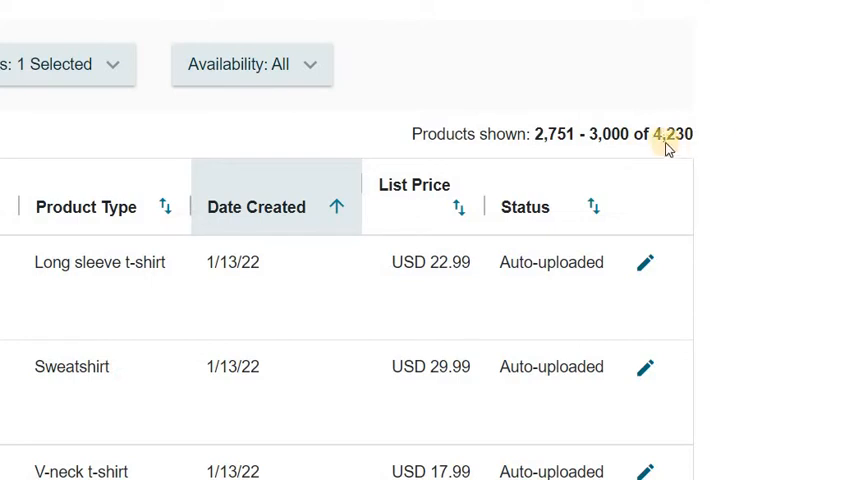
{"action": "mouse_move", "coordinate": [710, 147]}
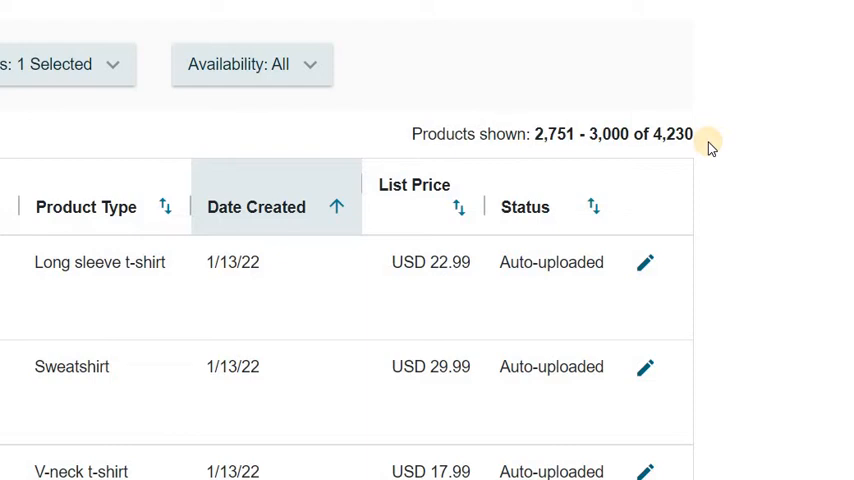
{"action": "mouse_move", "coordinate": [702, 128]}
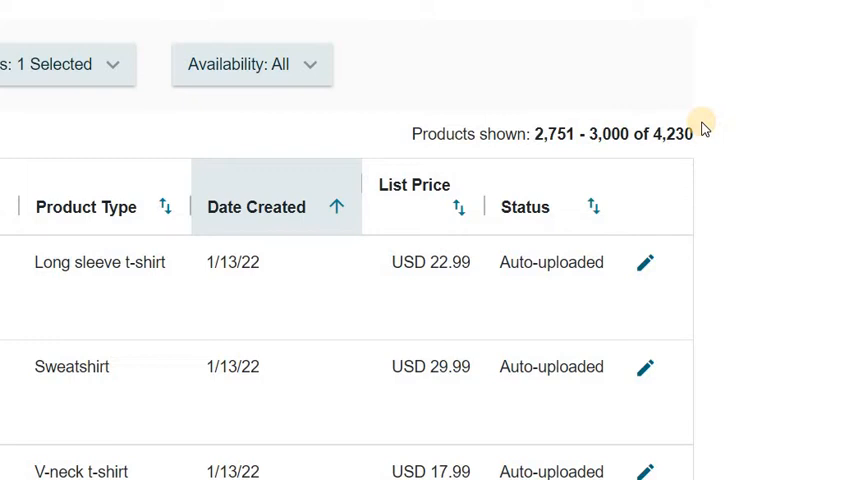
{"action": "mouse_move", "coordinate": [707, 132]}
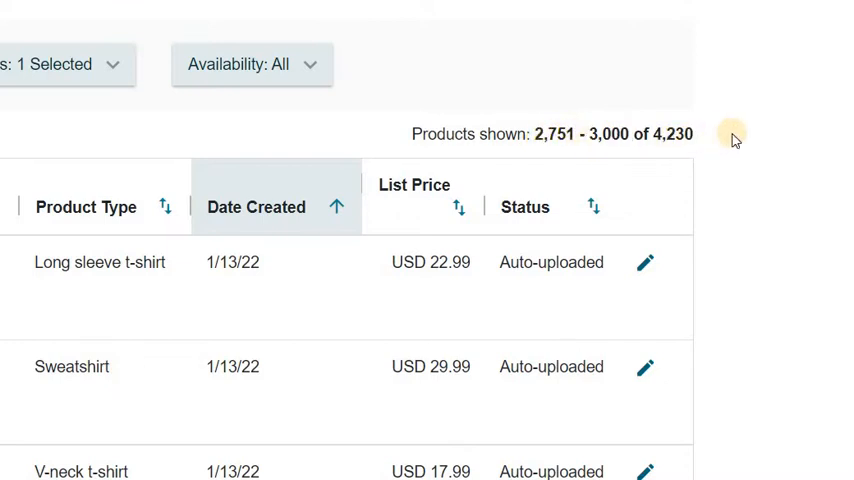
{"action": "mouse_move", "coordinate": [742, 135]}
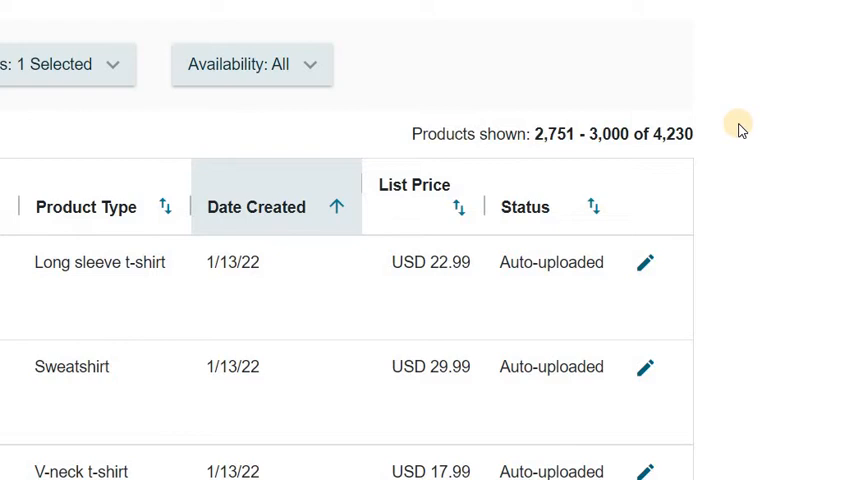
Scroll down through the date-sorted list, reviewing the 1/13/22 auto-uploaded products 2,501–2,750.
{"action": "scroll", "scroll_direction": "down", "scroll_amount": 3}
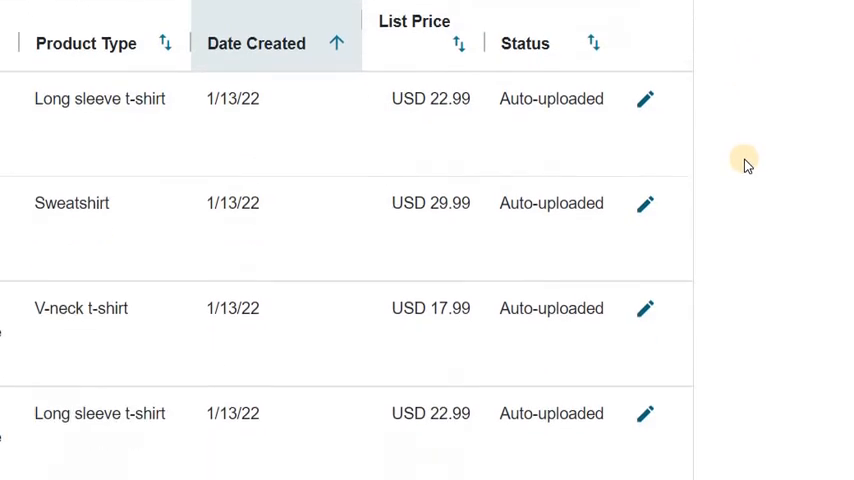
{"action": "mouse_move", "coordinate": [736, 169]}
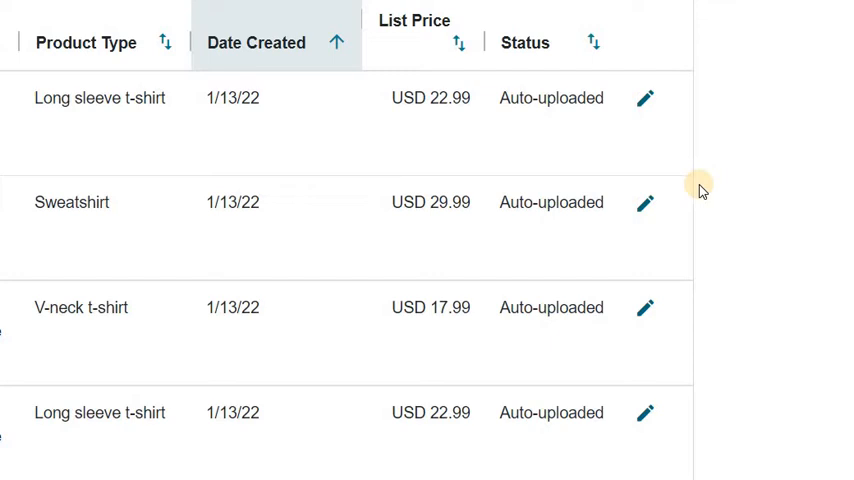
{"action": "scroll", "scroll_direction": "down", "scroll_amount": 3}
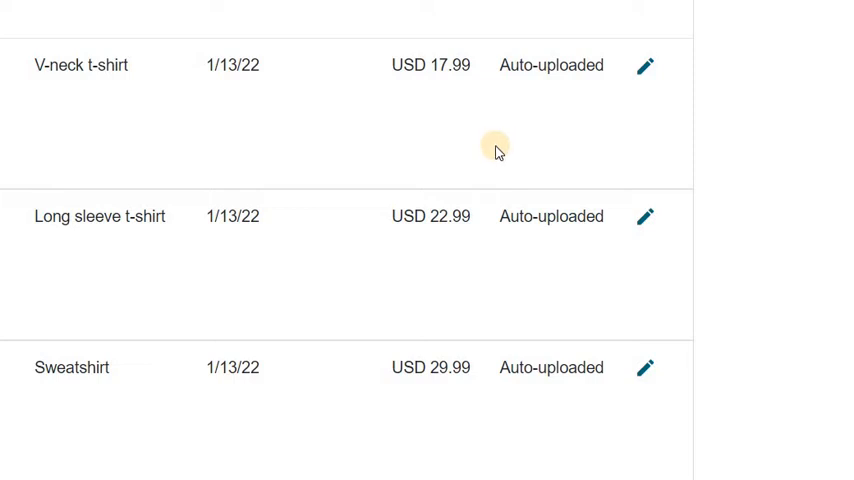
{"action": "mouse_move", "coordinate": [532, 155]}
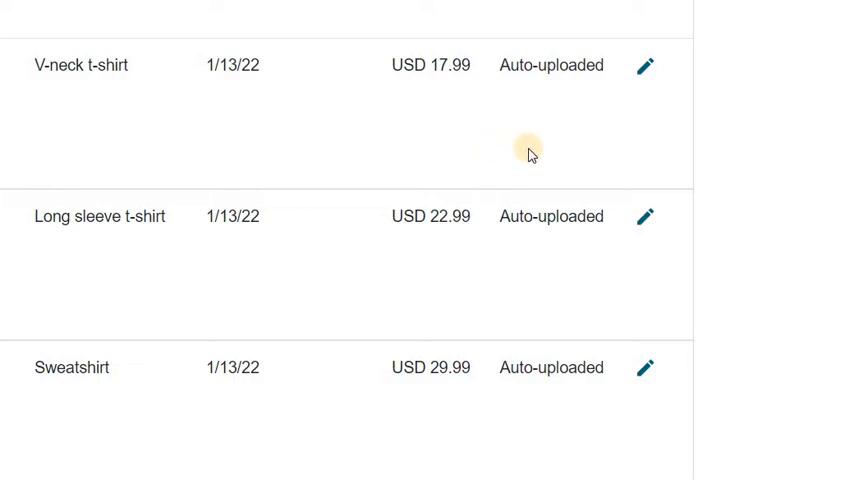
{"action": "mouse_move", "coordinate": [690, 135]}
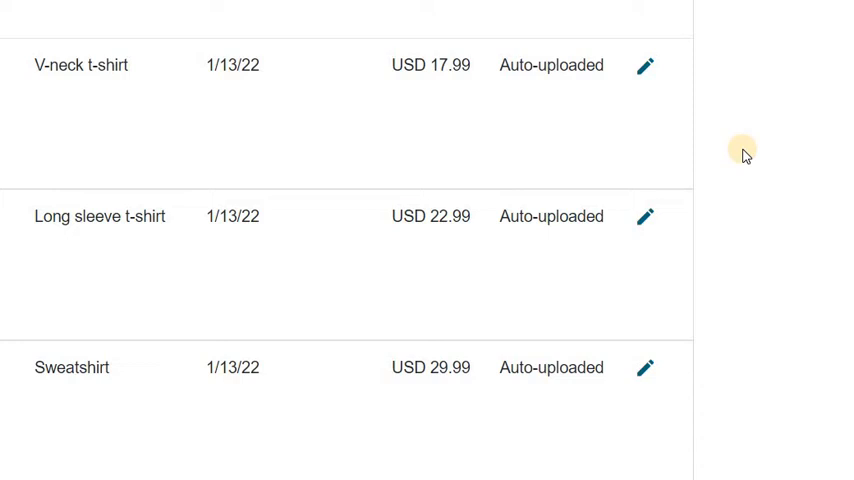
{"action": "mouse_move", "coordinate": [769, 140]}
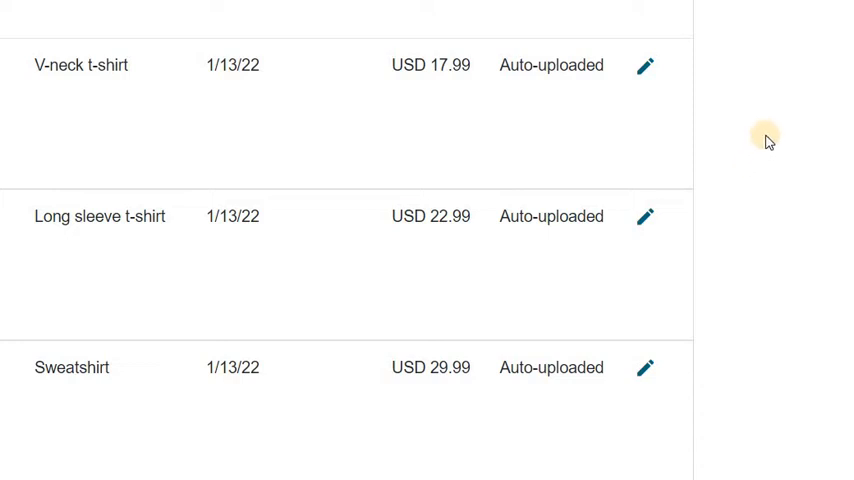
{"action": "mouse_move", "coordinate": [759, 126]}
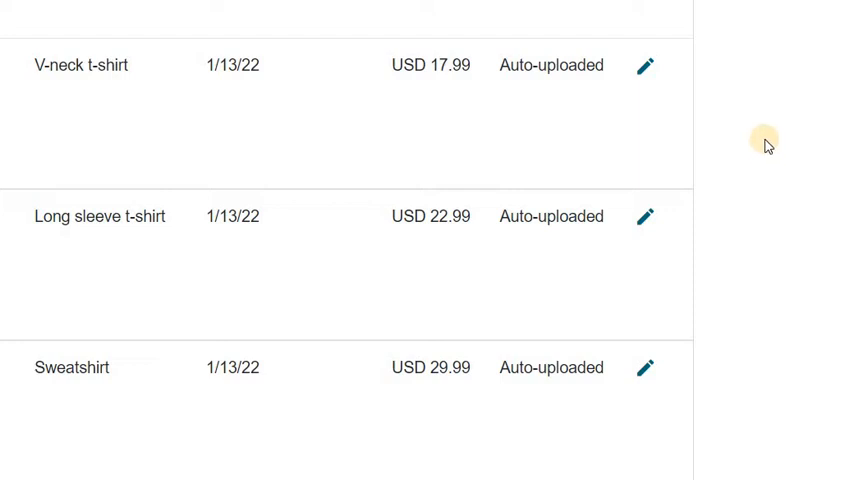
{"action": "mouse_move", "coordinate": [752, 165]}
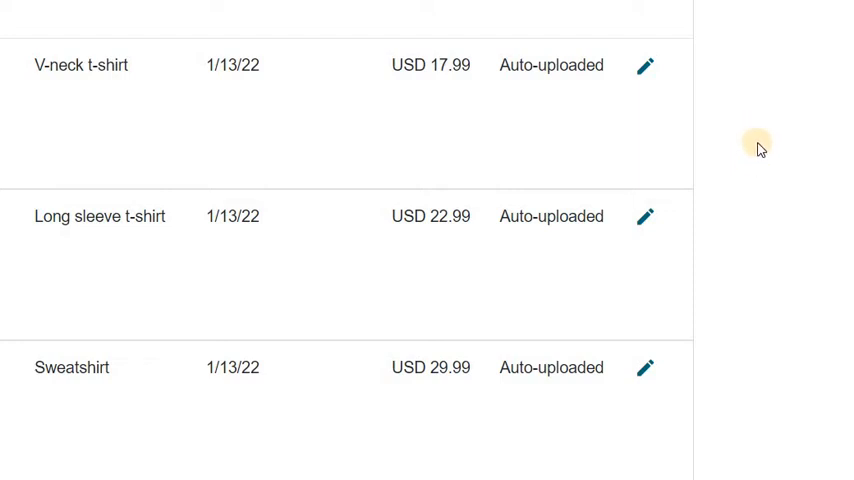
{"action": "mouse_move", "coordinate": [110, 94]}
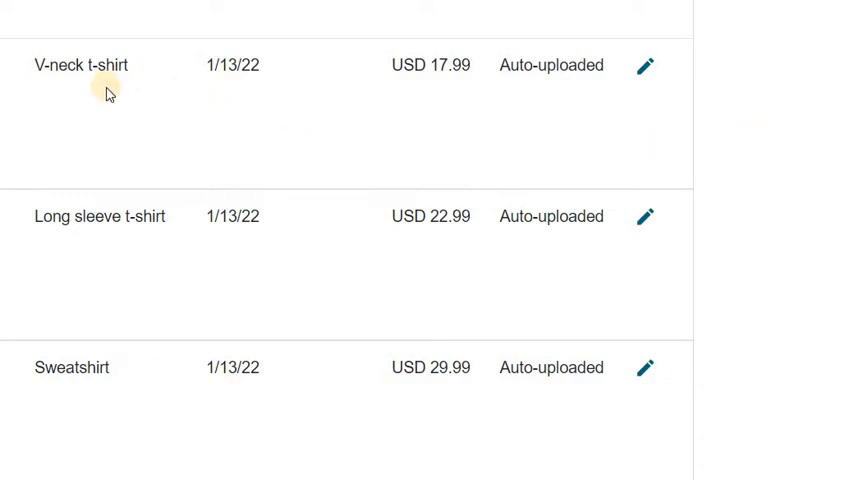
{"action": "scroll", "scroll_direction": "down", "scroll_amount": 3}
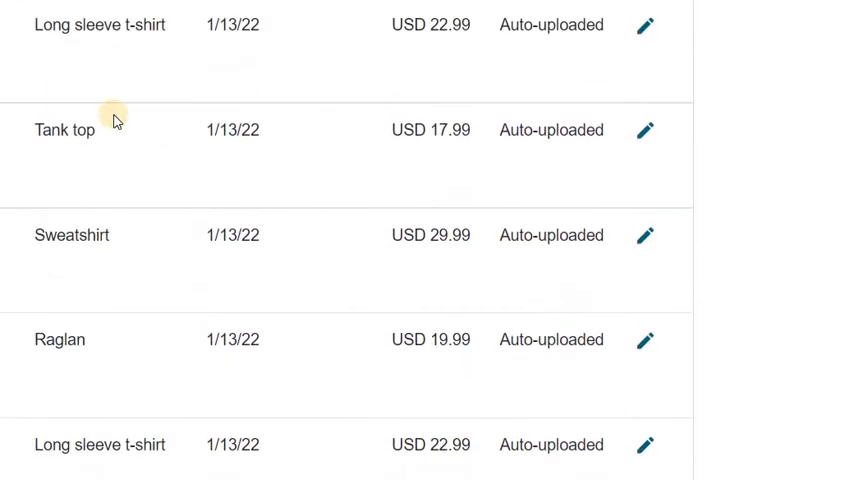
{"action": "mouse_move", "coordinate": [108, 147]}
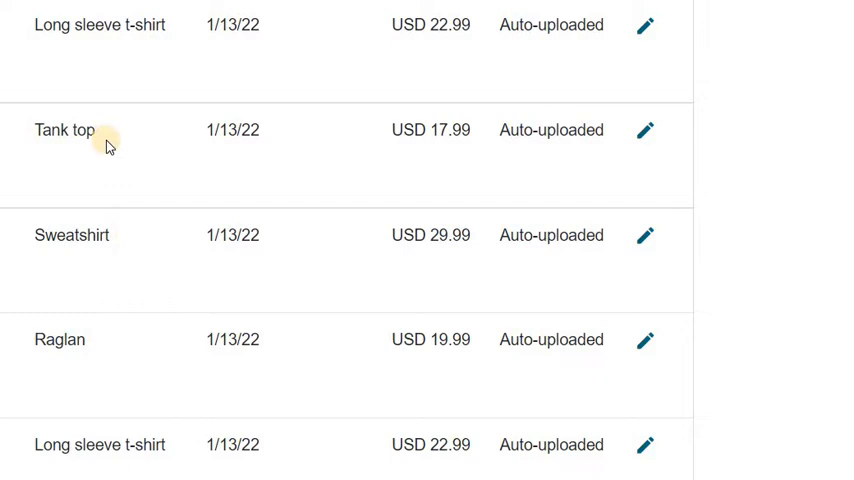
{"action": "scroll", "scroll_direction": "down", "scroll_amount": 3}
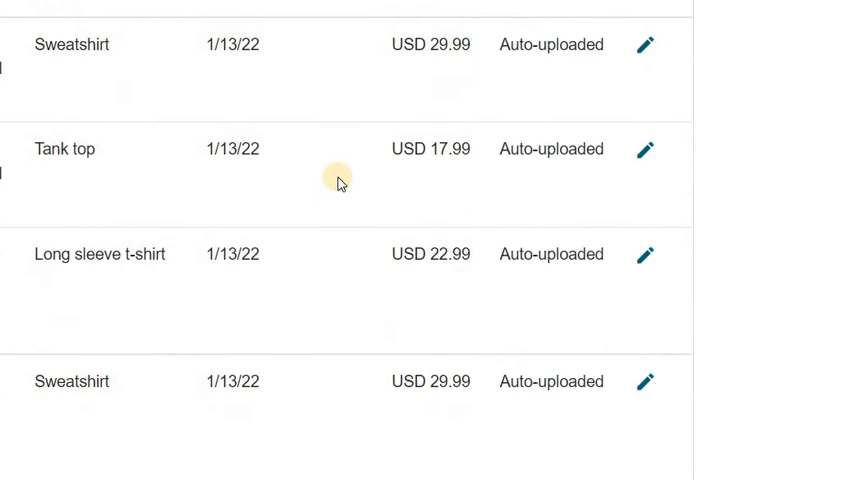
{"action": "scroll", "scroll_direction": "down", "scroll_amount": 3}
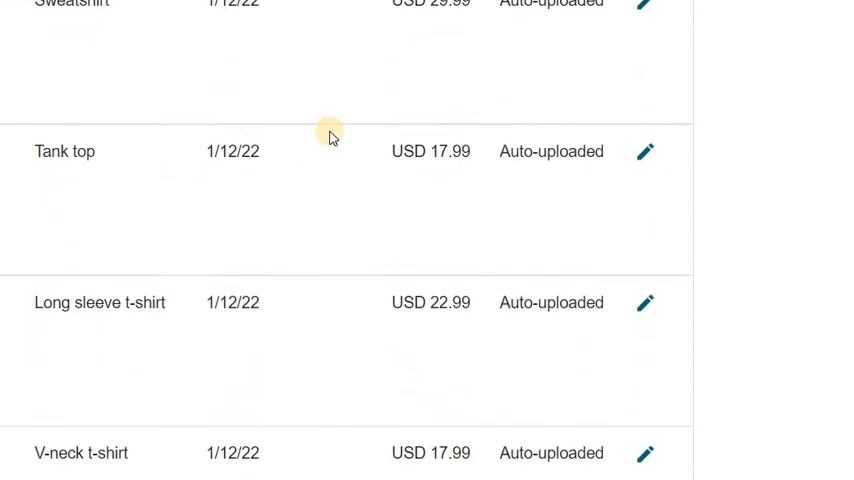
{"action": "scroll", "scroll_direction": "down", "scroll_amount": 3}
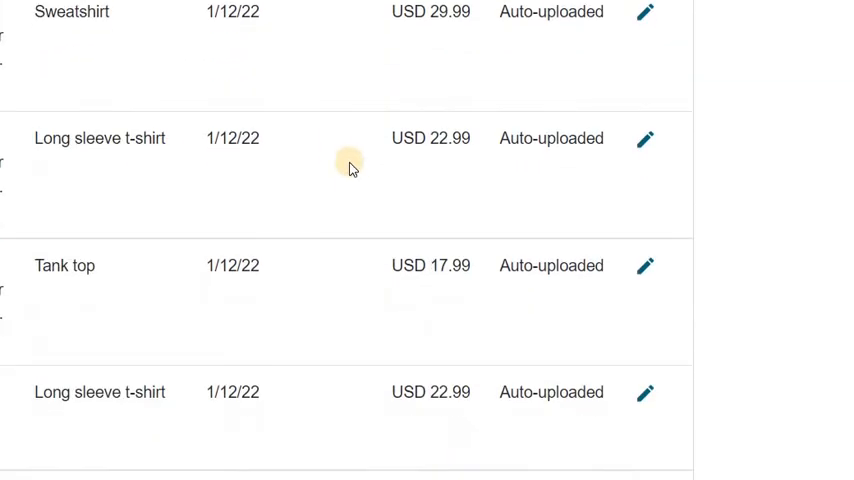
{"action": "mouse_move", "coordinate": [45, 104]}
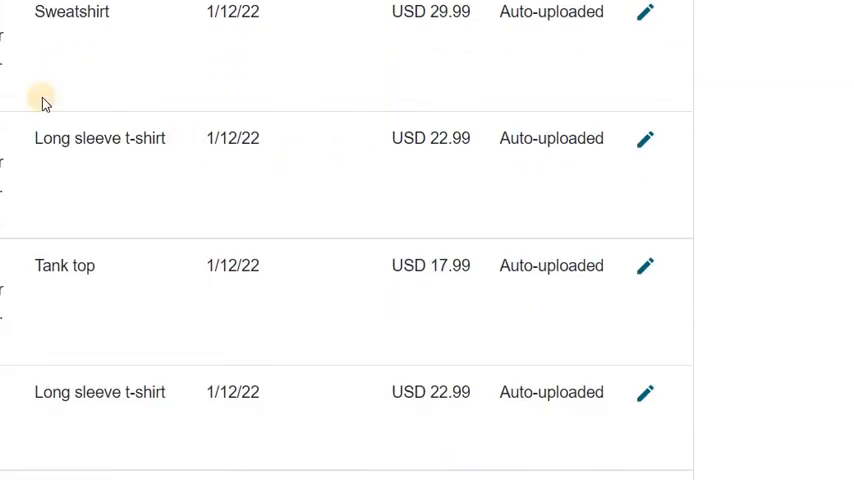
{"action": "mouse_move", "coordinate": [44, 103]}
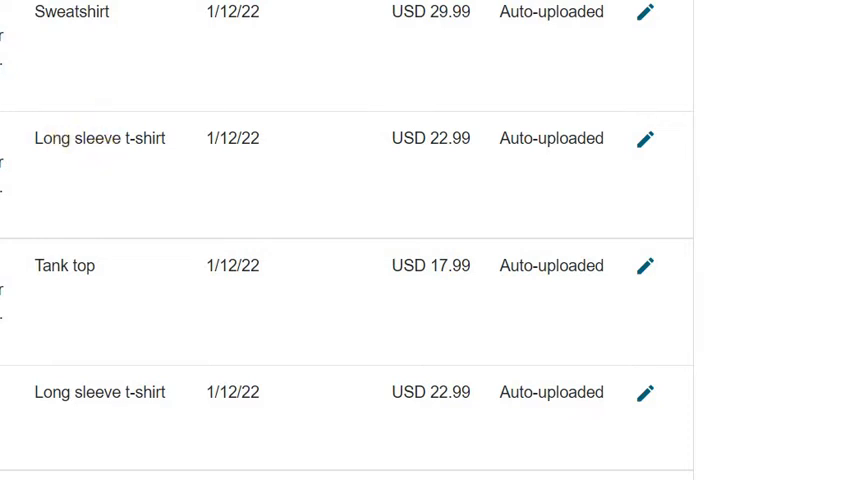
{"action": "mouse_move", "coordinate": [186, 160]}
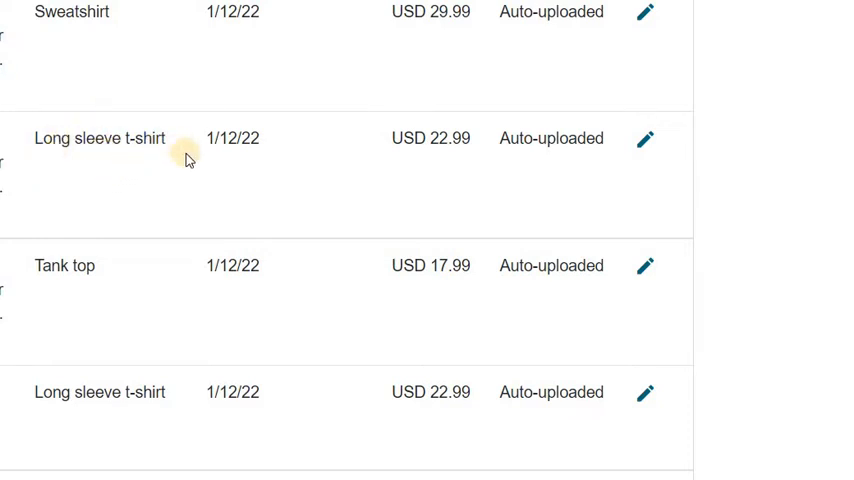
{"action": "mouse_move", "coordinate": [175, 138]}
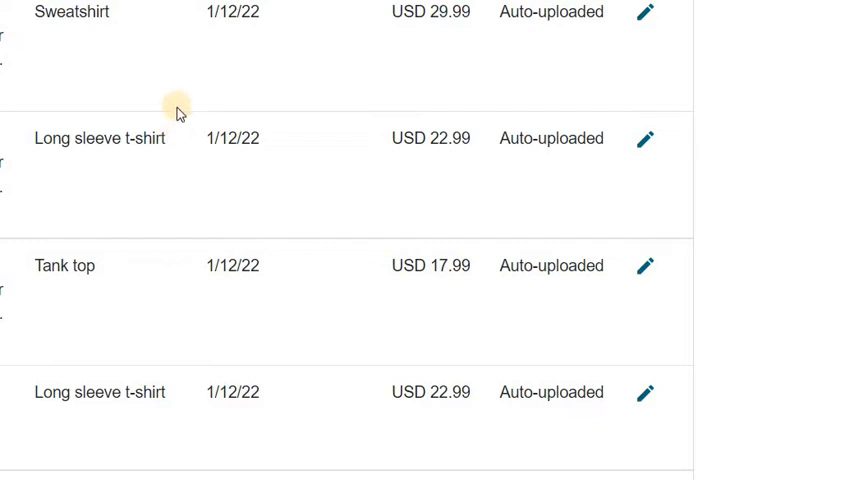
{"action": "mouse_move", "coordinate": [193, 107]}
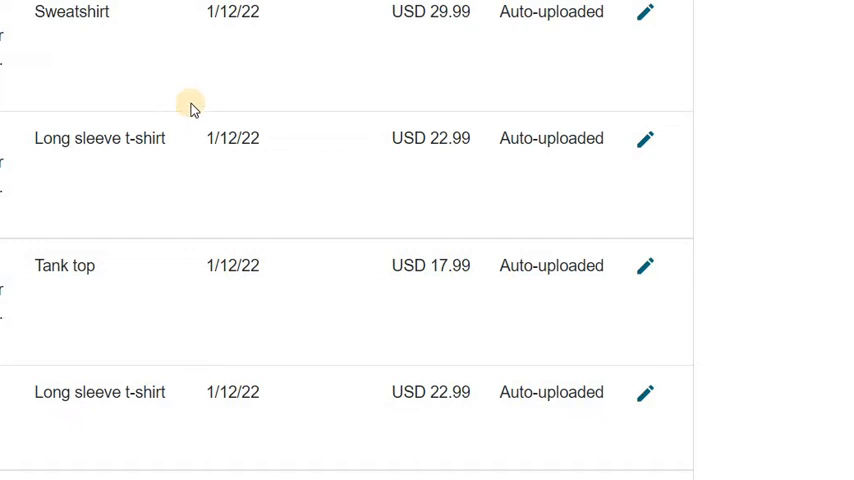
{"action": "mouse_move", "coordinate": [247, 117]}
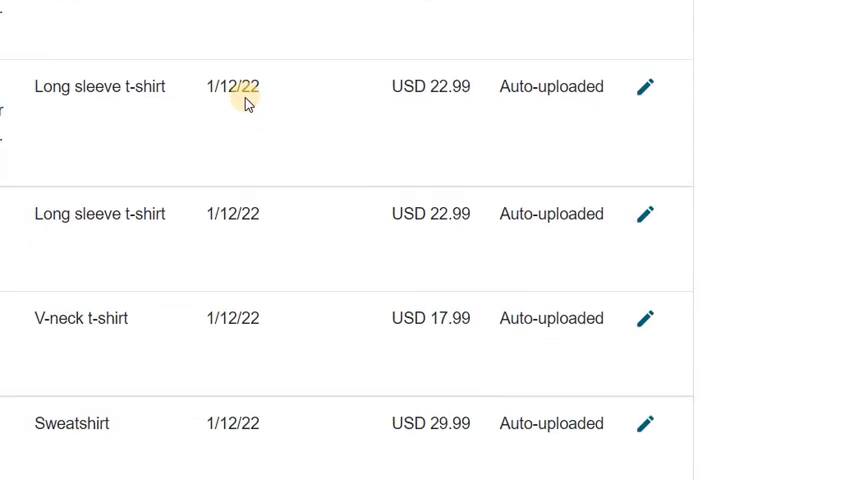
{"action": "scroll", "scroll_direction": "down", "scroll_amount": 3}
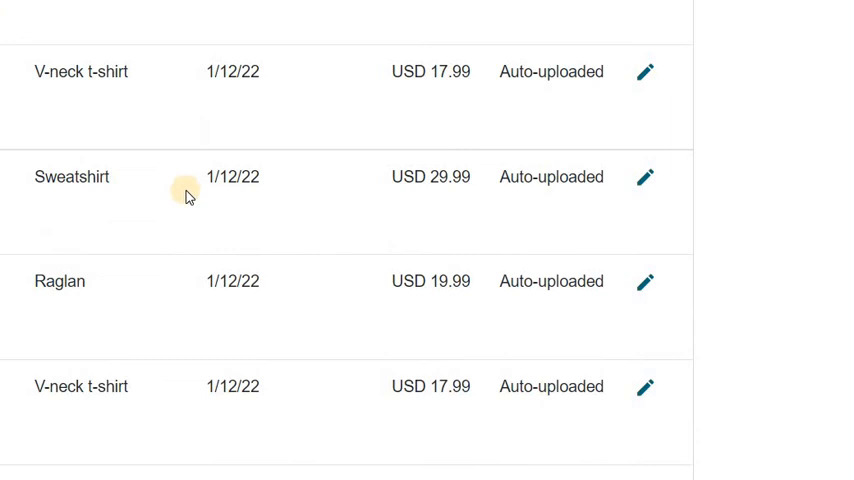
{"action": "mouse_move", "coordinate": [277, 267]}
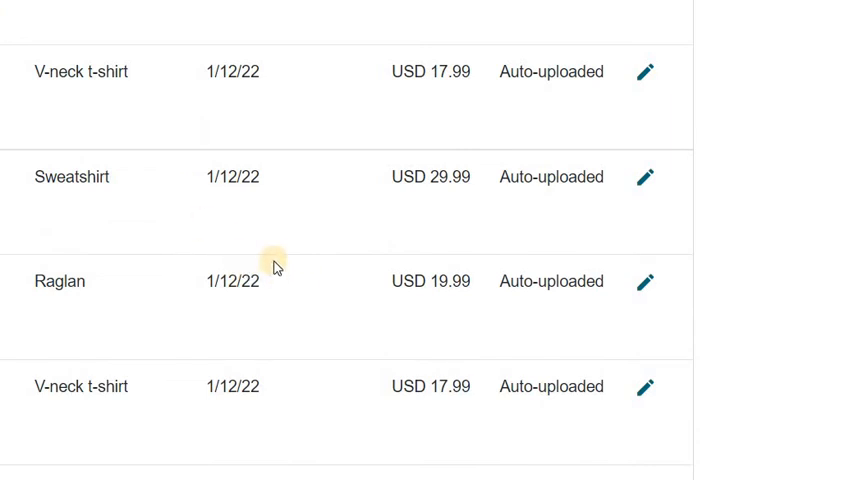
{"action": "scroll", "scroll_direction": "down", "scroll_amount": 3}
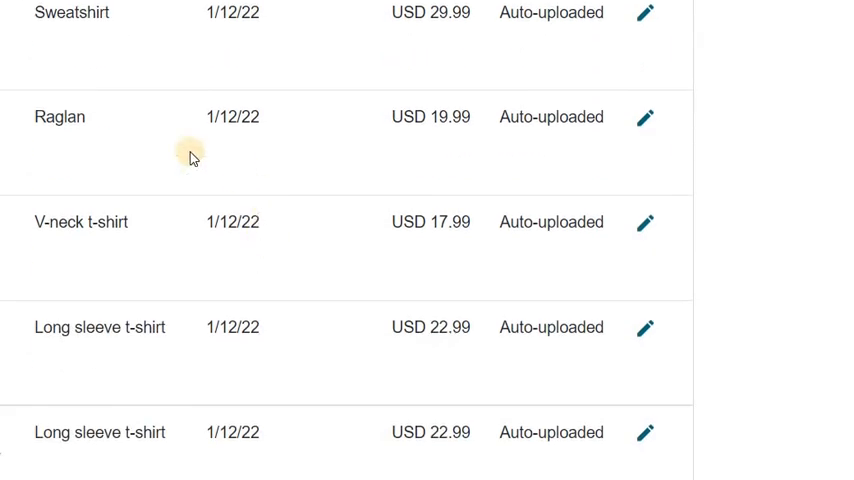
{"action": "mouse_move", "coordinate": [141, 85]}
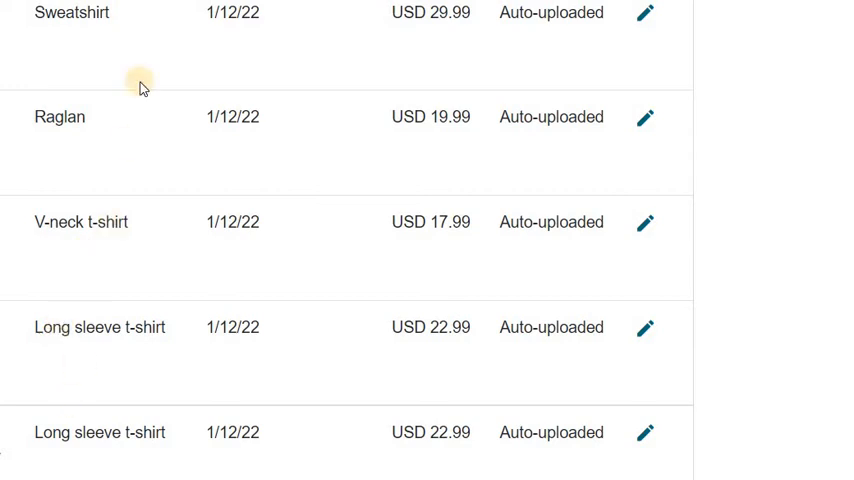
{"action": "scroll", "scroll_direction": "down", "scroll_amount": 3}
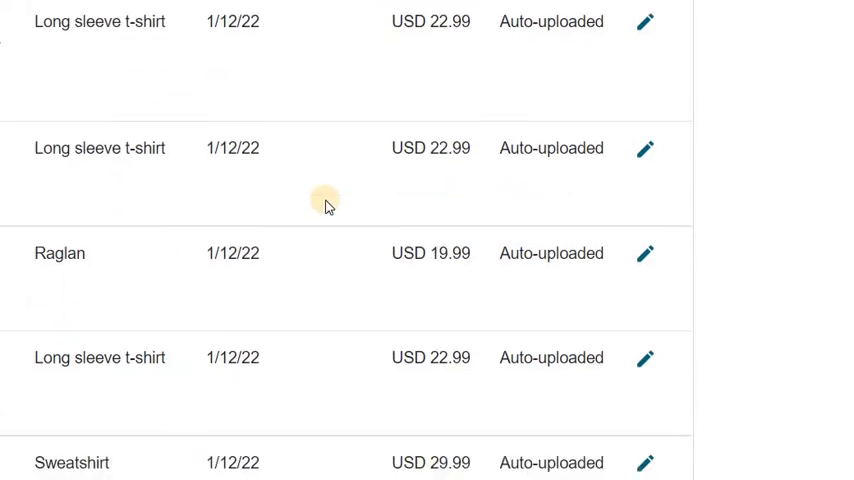
{"action": "scroll", "scroll_direction": "down", "scroll_amount": 3}
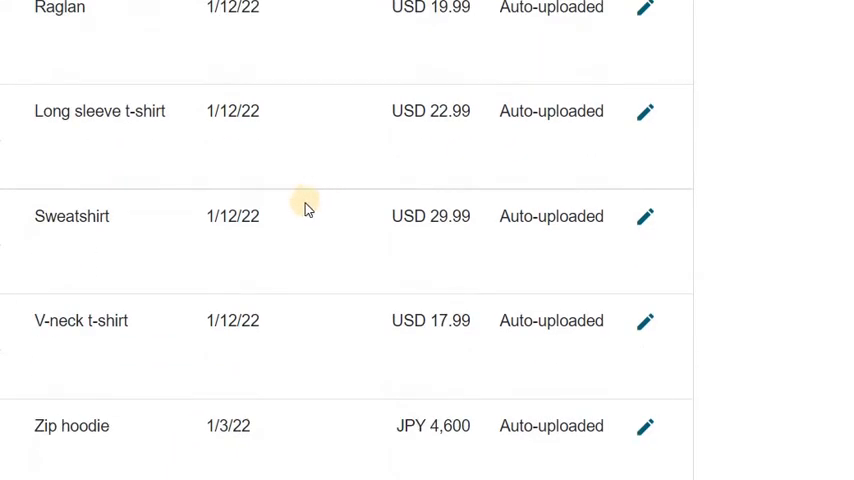
{"action": "mouse_move", "coordinate": [322, 148]}
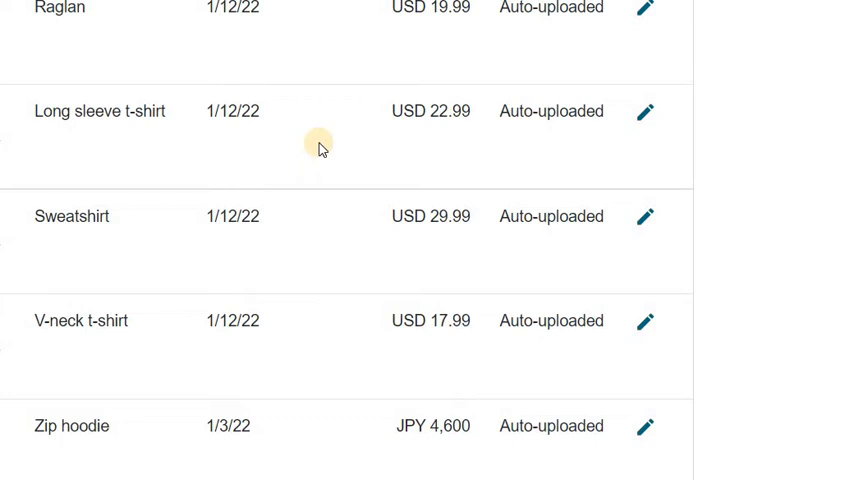
{"action": "mouse_move", "coordinate": [305, 138]}
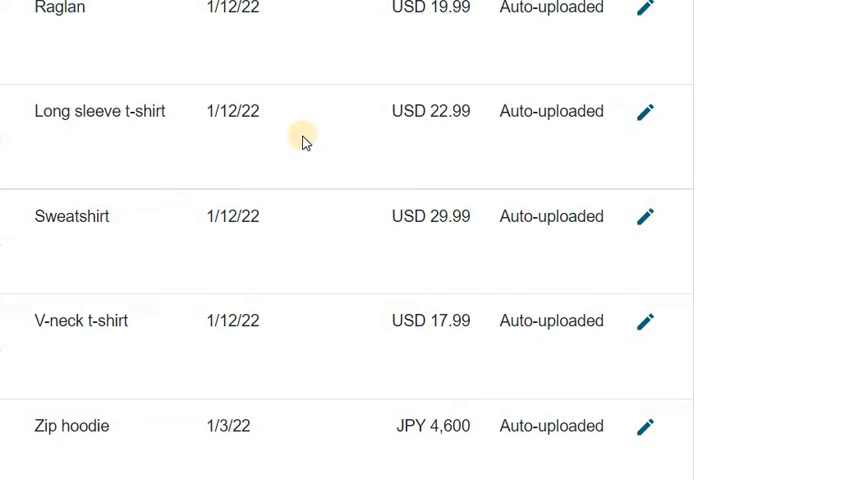
{"action": "mouse_move", "coordinate": [302, 131]}
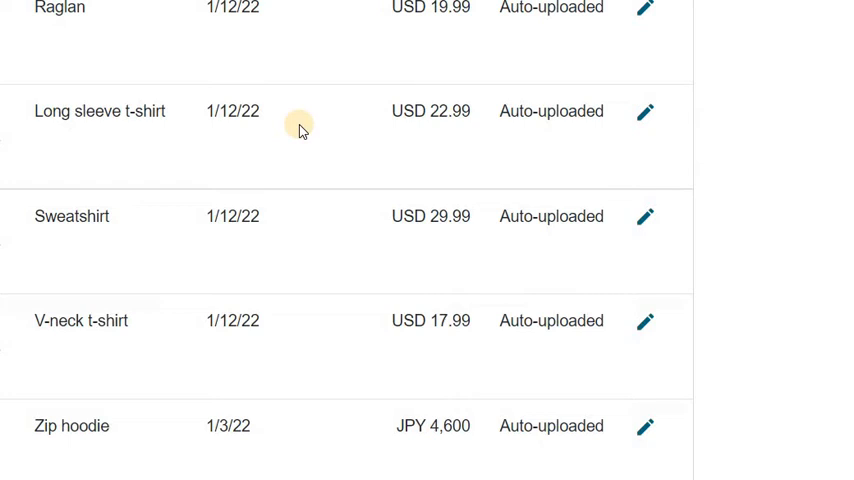
{"action": "mouse_move", "coordinate": [307, 135]}
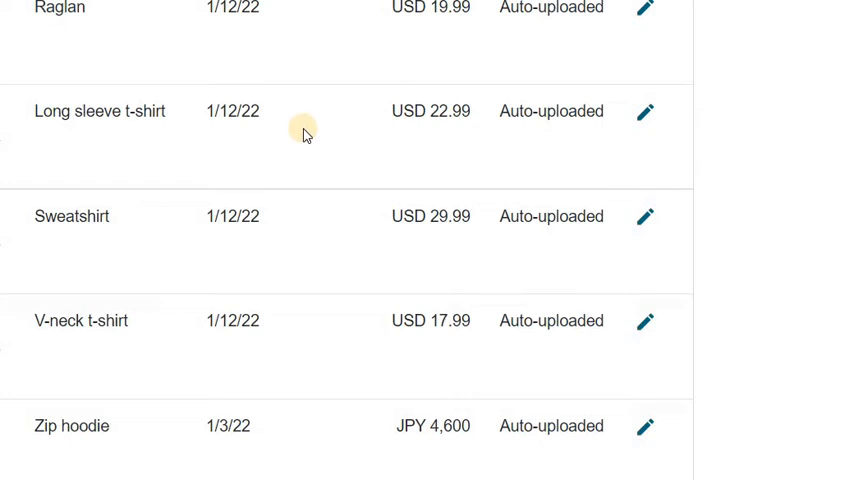
{"action": "mouse_move", "coordinate": [315, 135]}
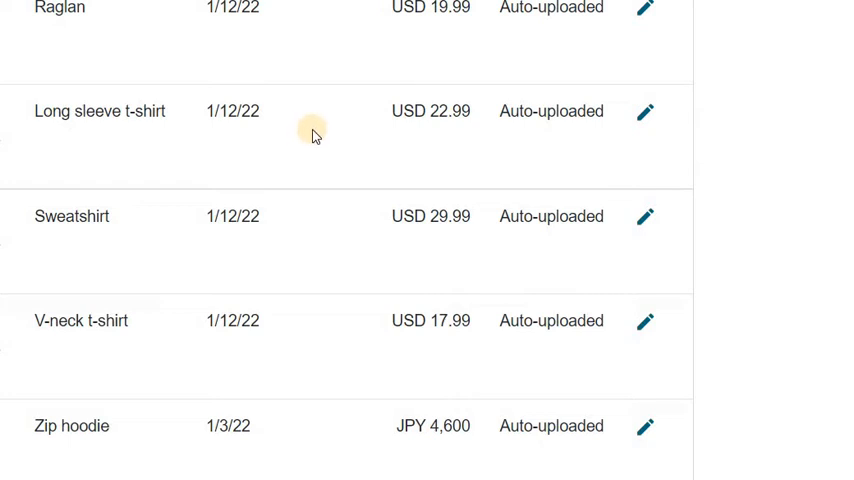
{"action": "mouse_move", "coordinate": [333, 137]}
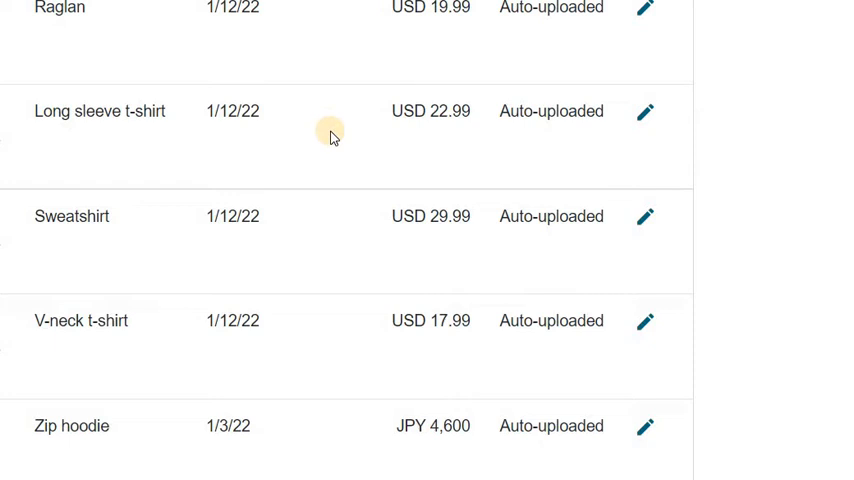
{"action": "mouse_move", "coordinate": [335, 155]}
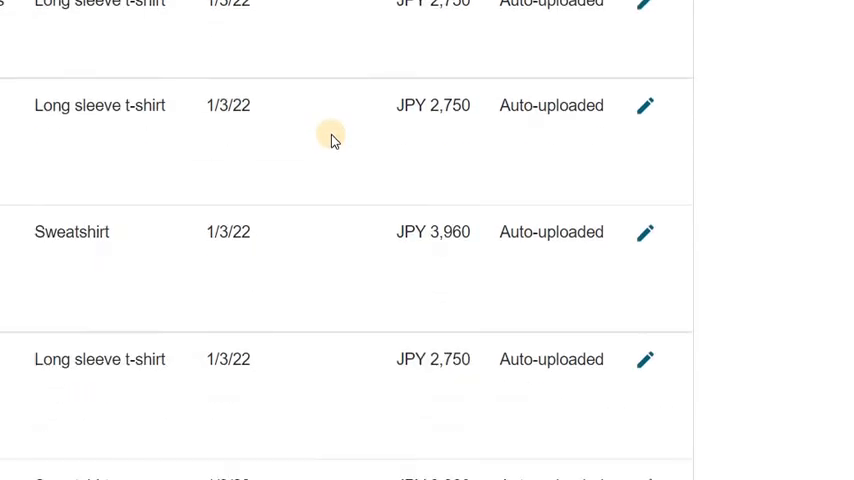
{"action": "mouse_move", "coordinate": [271, 90]}
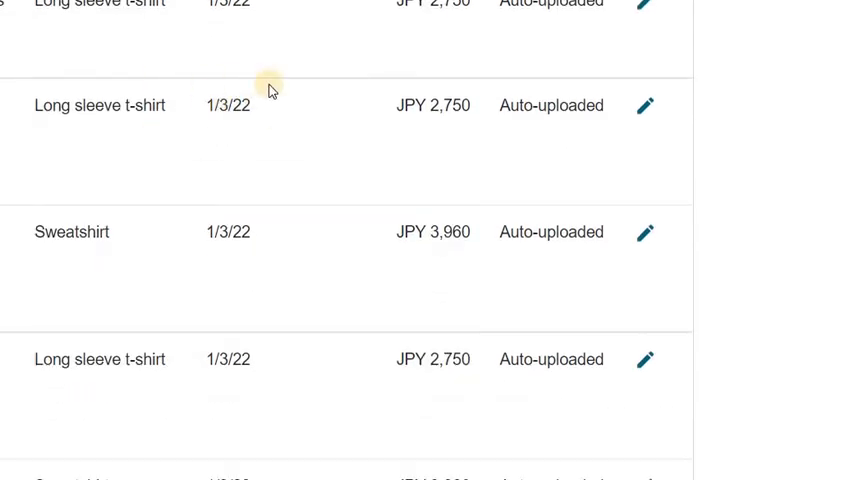
{"action": "scroll", "scroll_direction": "down", "scroll_amount": 3}
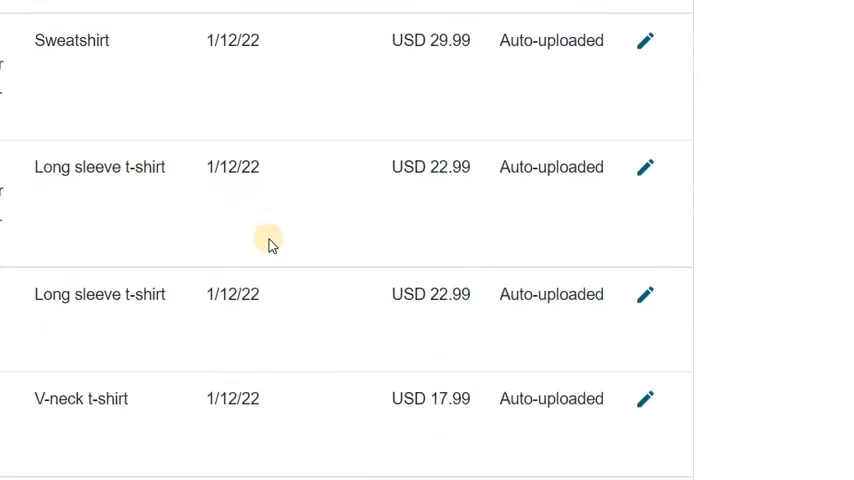
{"action": "scroll", "scroll_direction": "down", "scroll_amount": 3}
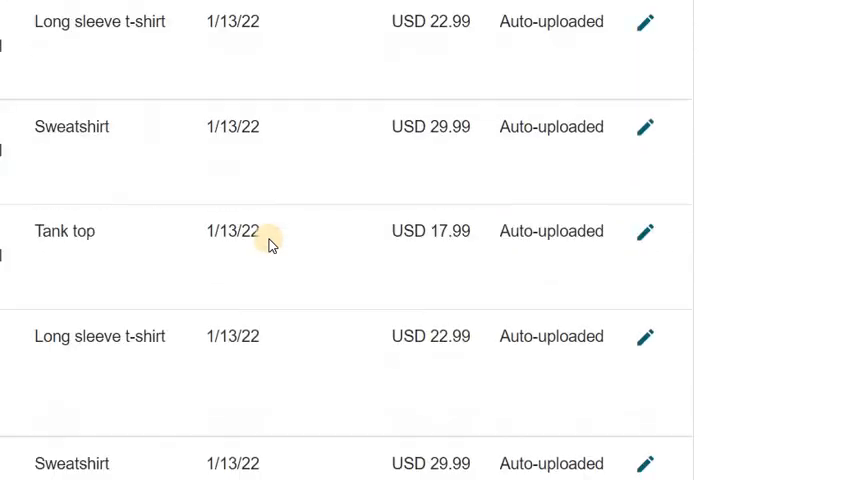
{"action": "scroll", "scroll_direction": "down", "scroll_amount": 3}
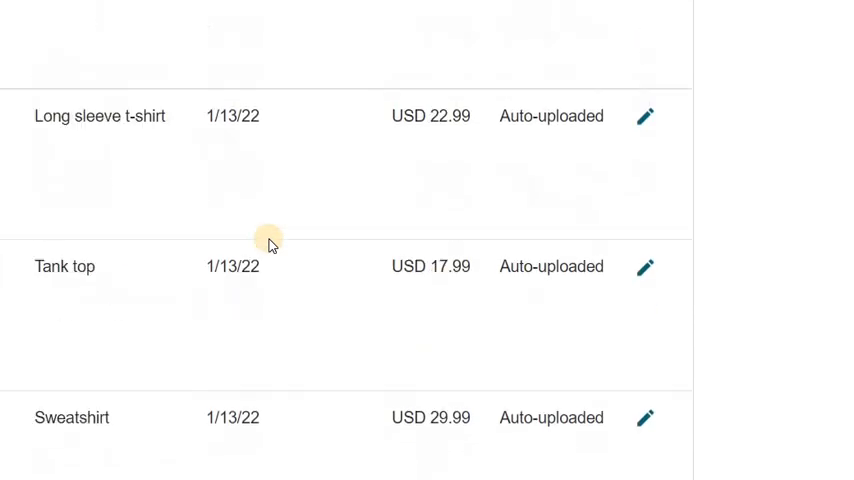
{"action": "scroll", "scroll_direction": "down", "scroll_amount": 3}
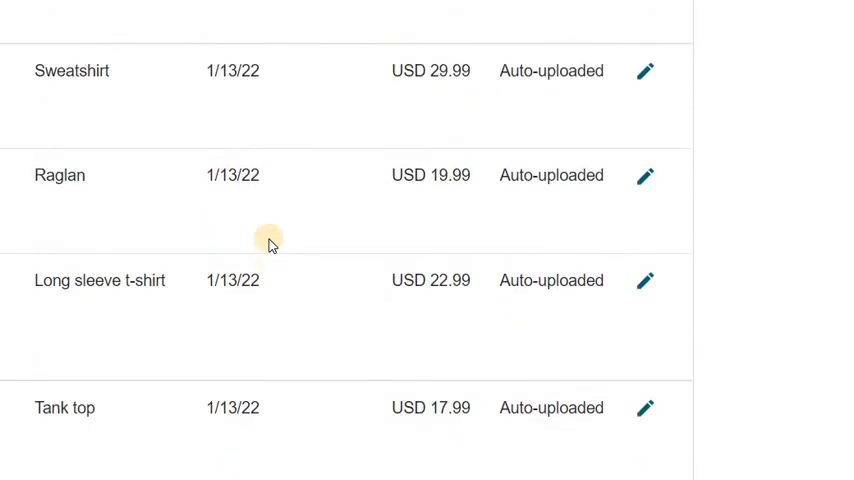
{"action": "scroll", "scroll_direction": "down", "scroll_amount": 3}
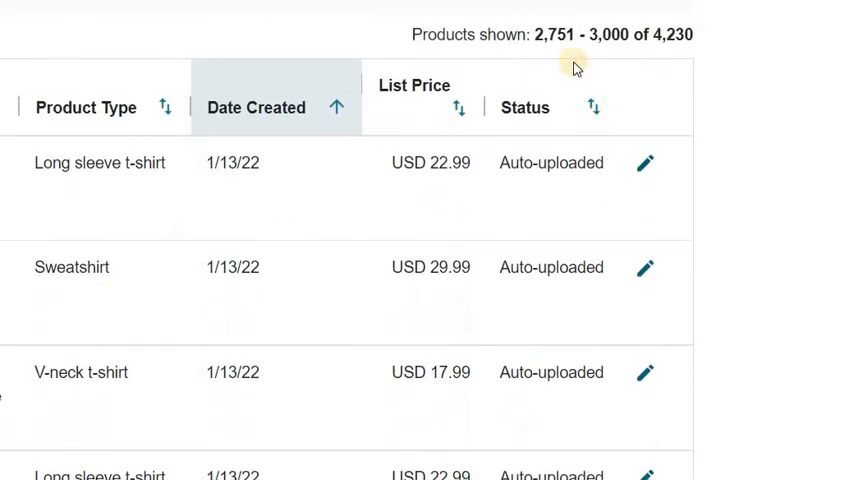
{"action": "mouse_move", "coordinate": [575, 66]}
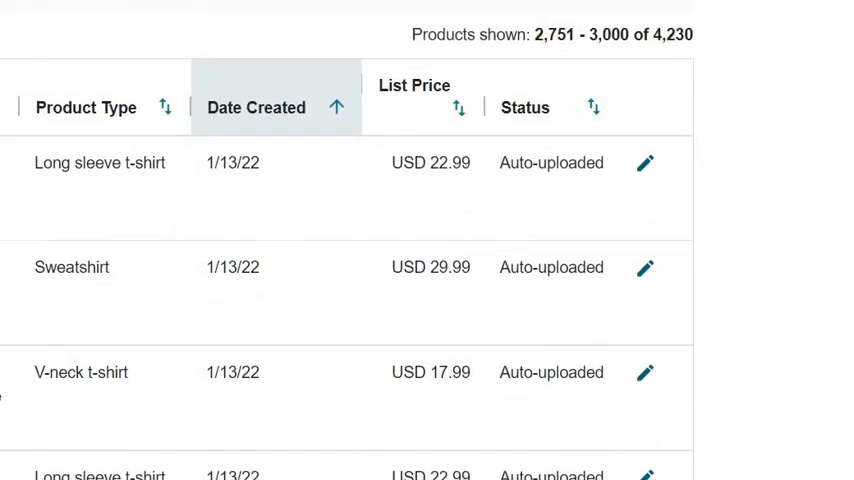
{"action": "scroll", "scroll_direction": "down", "scroll_amount": 3}
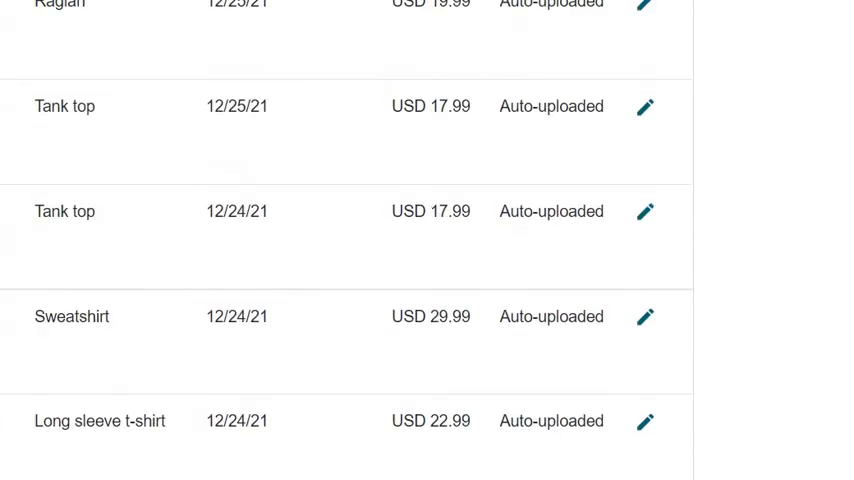
{"action": "scroll", "scroll_direction": "down", "scroll_amount": 3}
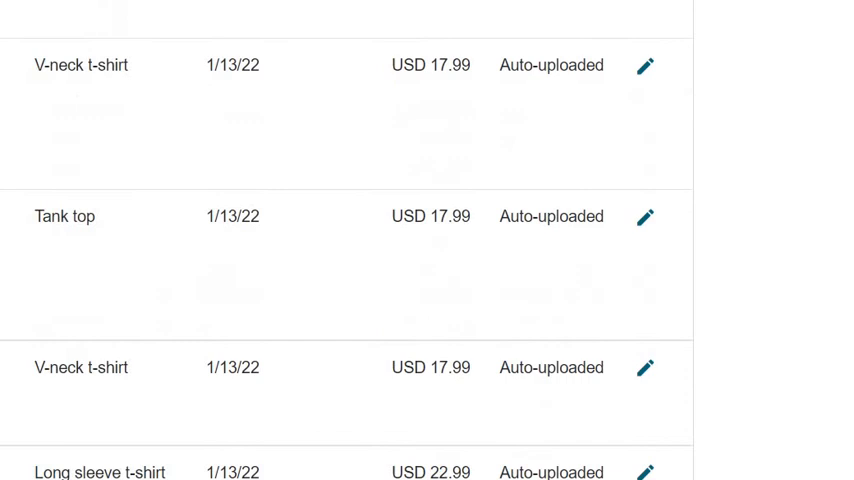
{"action": "scroll", "scroll_direction": "down", "scroll_amount": 3}
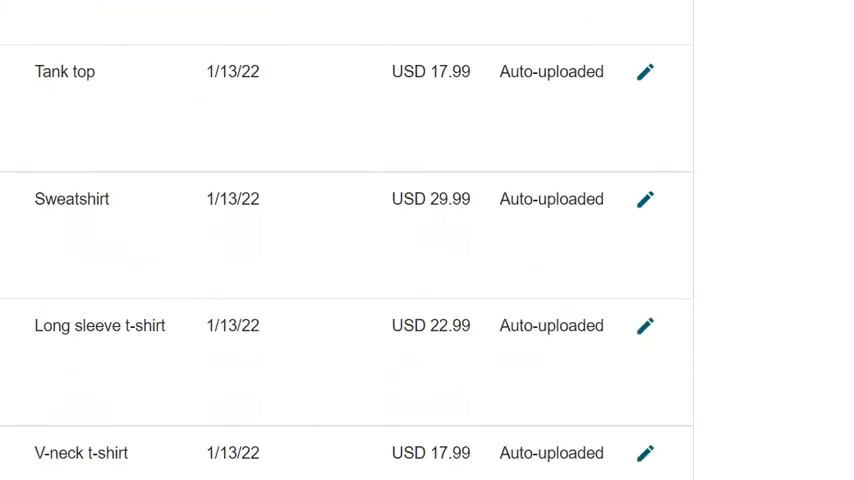
{"action": "scroll", "scroll_direction": "down", "scroll_amount": 3}
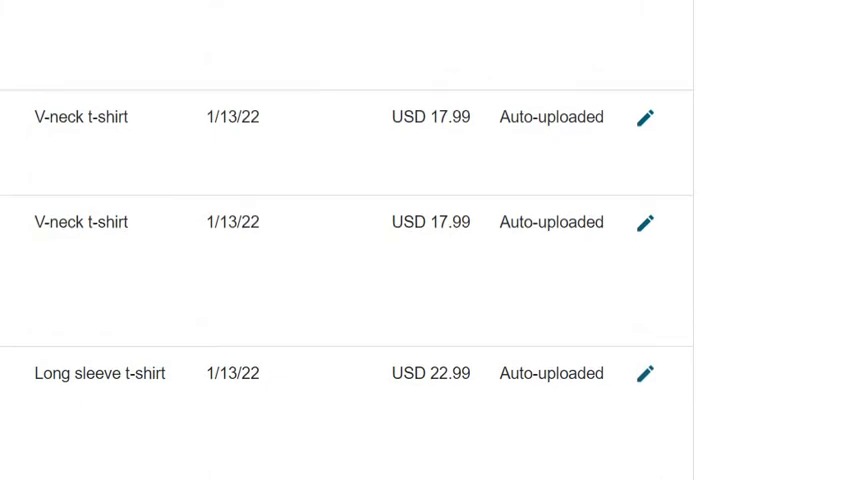
{"action": "scroll", "scroll_direction": "down", "scroll_amount": 3}
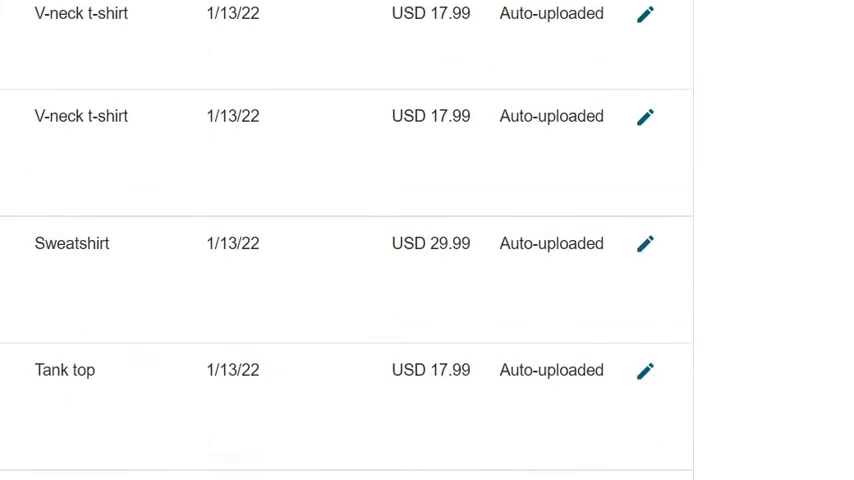
{"action": "scroll", "scroll_direction": "down", "scroll_amount": 3}
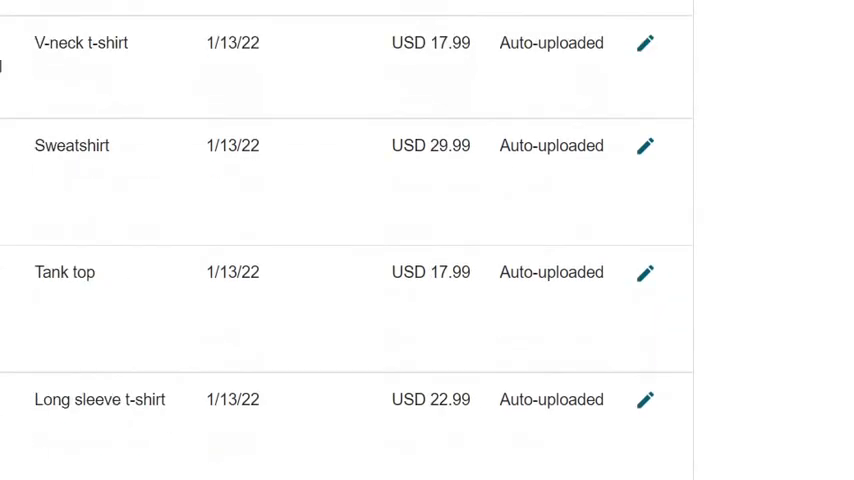
{"action": "scroll", "scroll_direction": "down", "scroll_amount": 3}
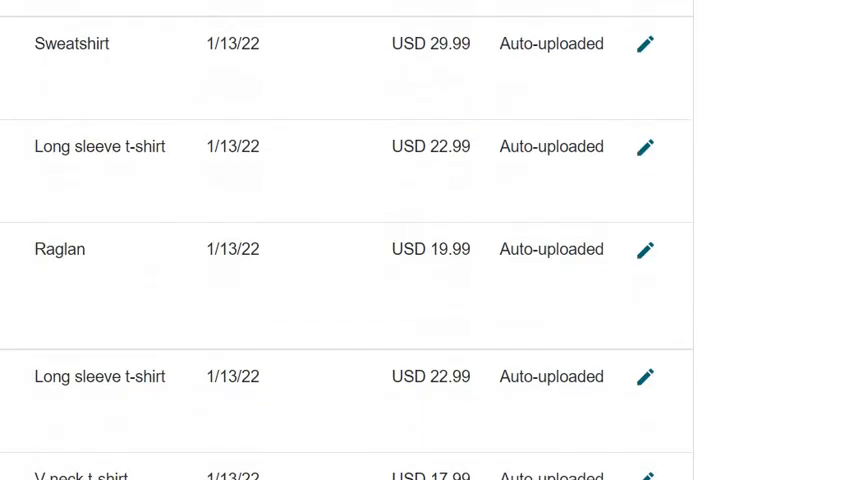
{"action": "scroll", "scroll_direction": "down", "scroll_amount": 3}
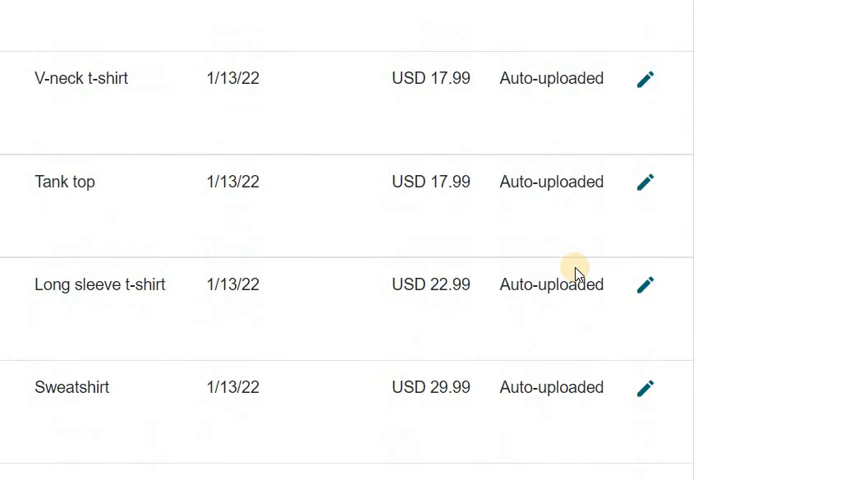
{"action": "mouse_move", "coordinate": [825, 230]}
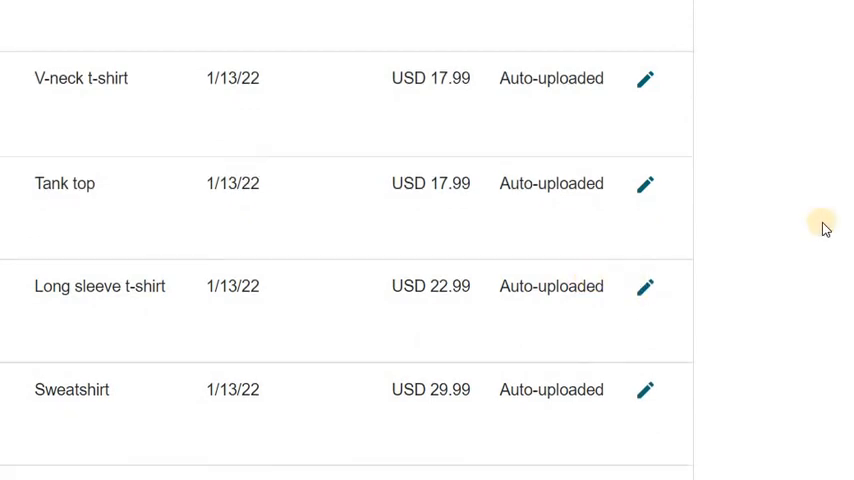
{"action": "scroll", "scroll_direction": "down", "scroll_amount": 3}
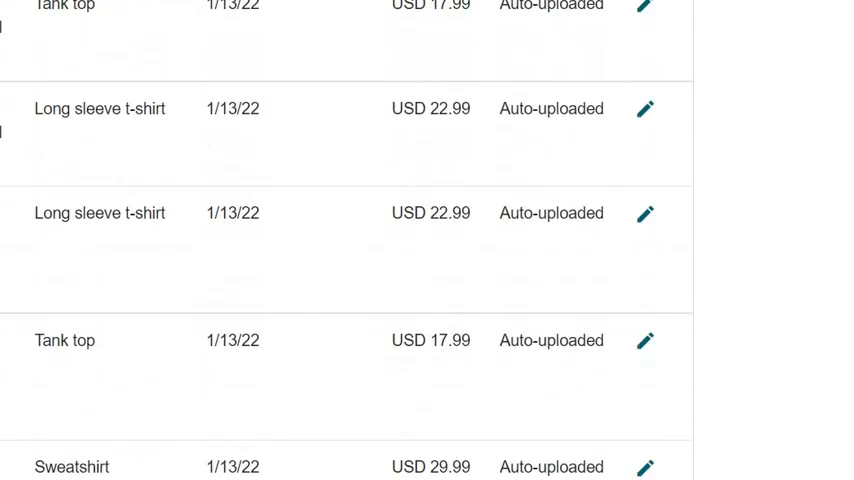
{"action": "scroll", "scroll_direction": "down", "scroll_amount": 3}
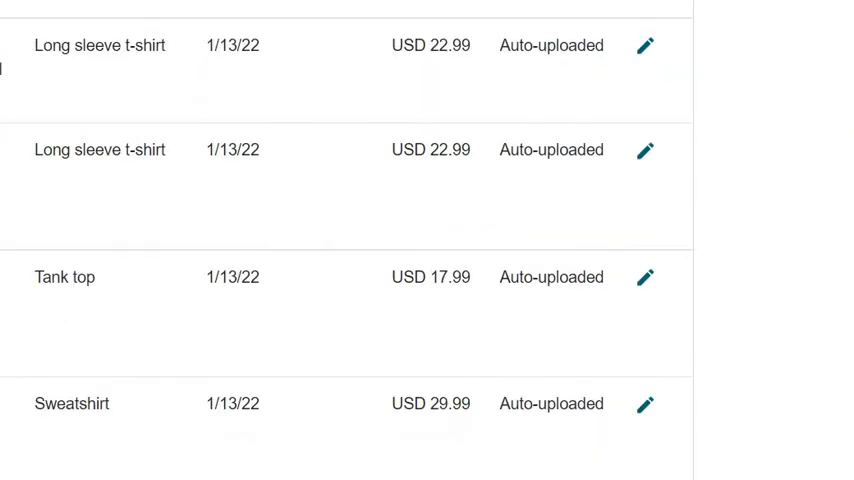
{"action": "scroll", "scroll_direction": "down", "scroll_amount": 3}
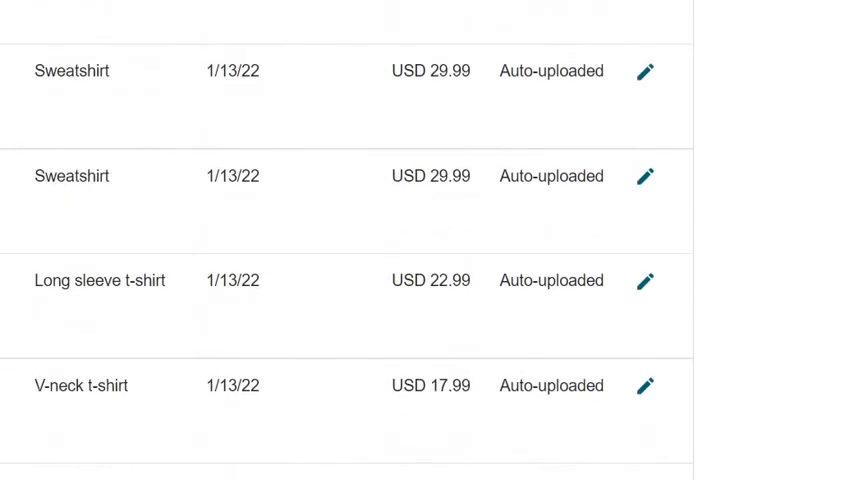
{"action": "scroll", "scroll_direction": "down", "scroll_amount": 3}
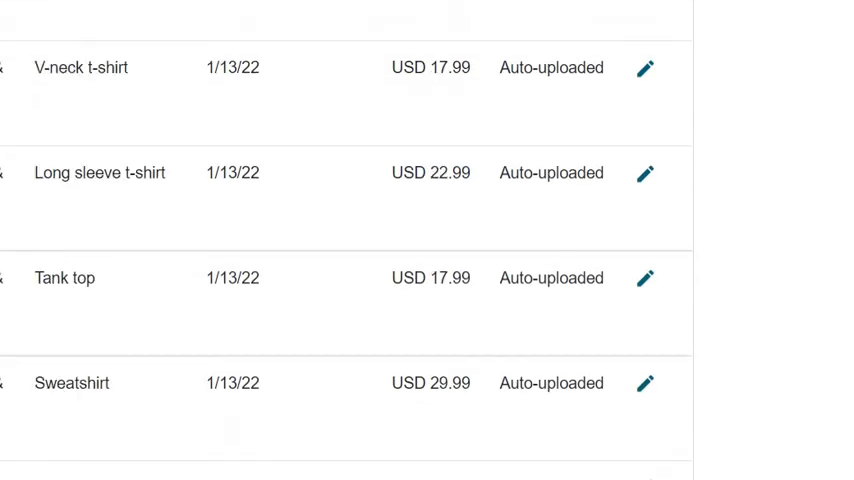
{"action": "scroll", "scroll_direction": "down", "scroll_amount": 3}
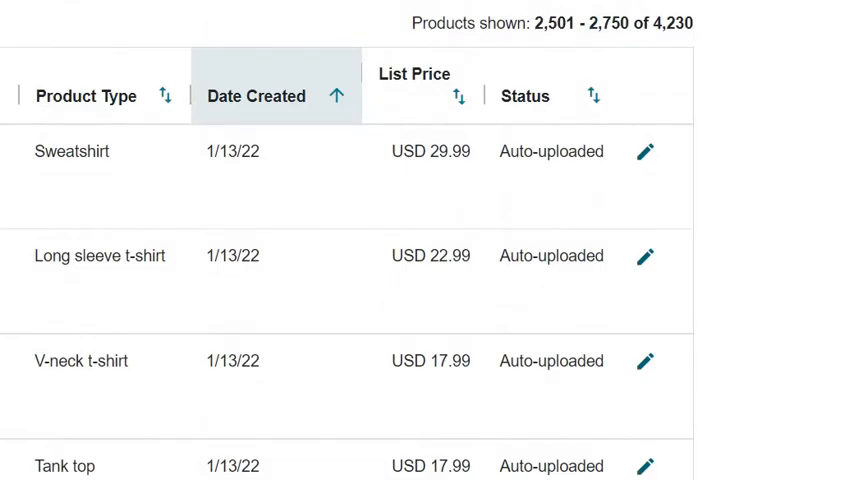
Scroll around the table to reach products 2,251–2,500 with 1/14/22 items.
{"action": "scroll", "scroll_direction": "down", "scroll_amount": 3}
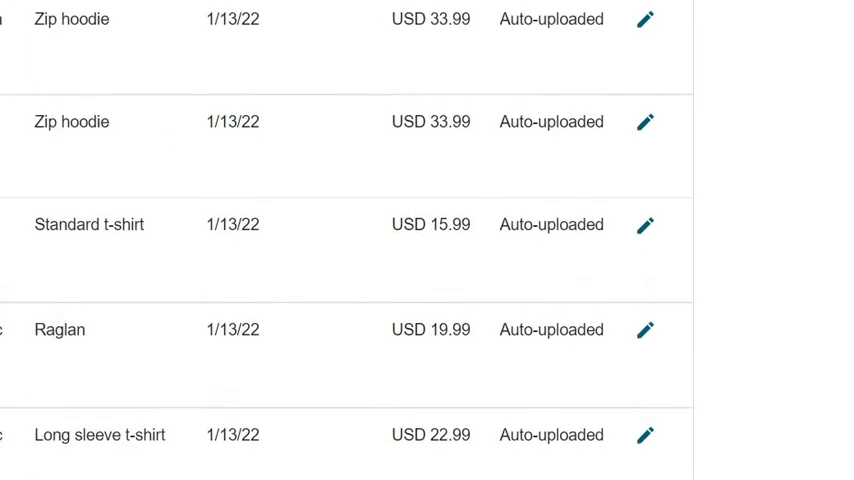
{"action": "scroll", "scroll_direction": "down", "scroll_amount": 3}
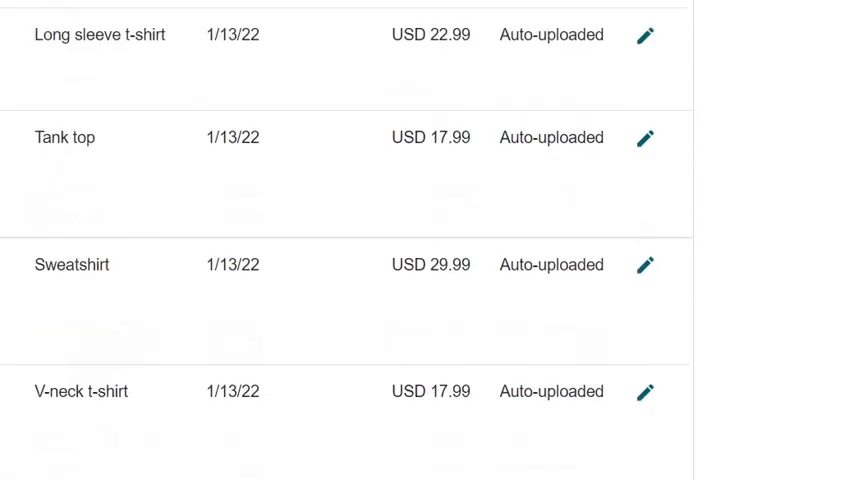
{"action": "scroll", "scroll_direction": "down", "scroll_amount": 3}
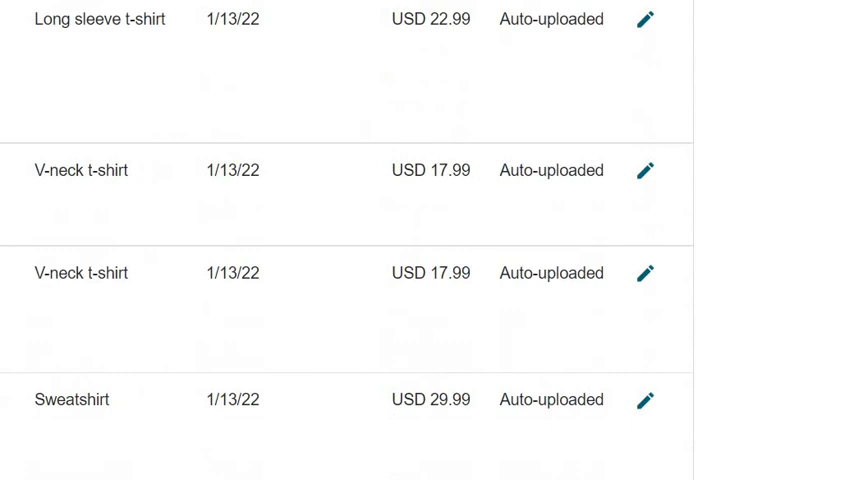
{"action": "scroll", "scroll_direction": "up", "scroll_amount": 3}
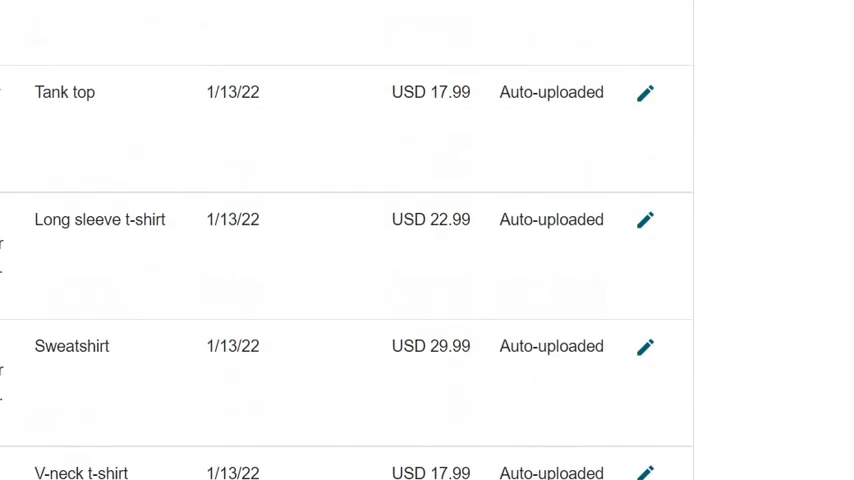
{"action": "scroll", "scroll_direction": "down", "scroll_amount": 3}
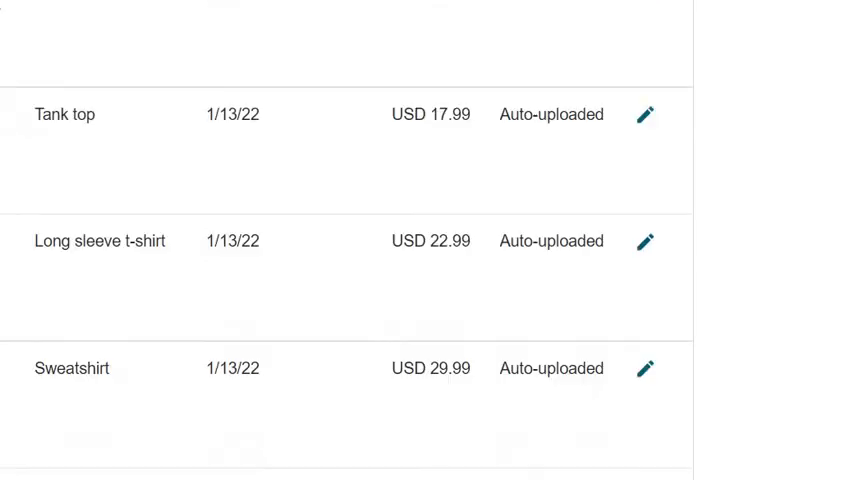
{"action": "scroll", "scroll_direction": "down", "scroll_amount": 3}
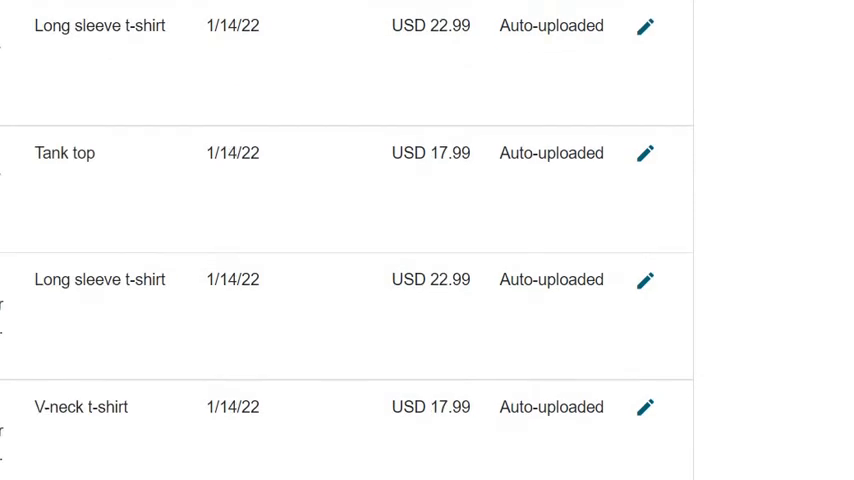
{"action": "scroll", "scroll_direction": "down", "scroll_amount": 3}
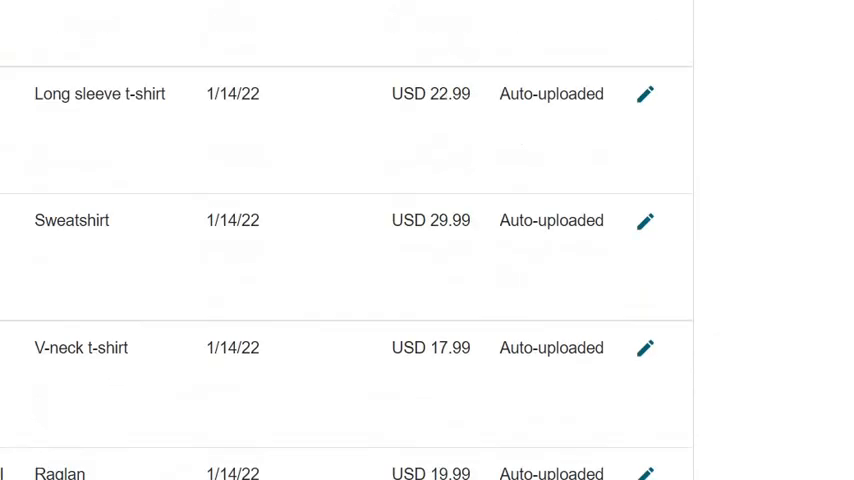
{"action": "scroll", "scroll_direction": "up", "scroll_amount": 3}
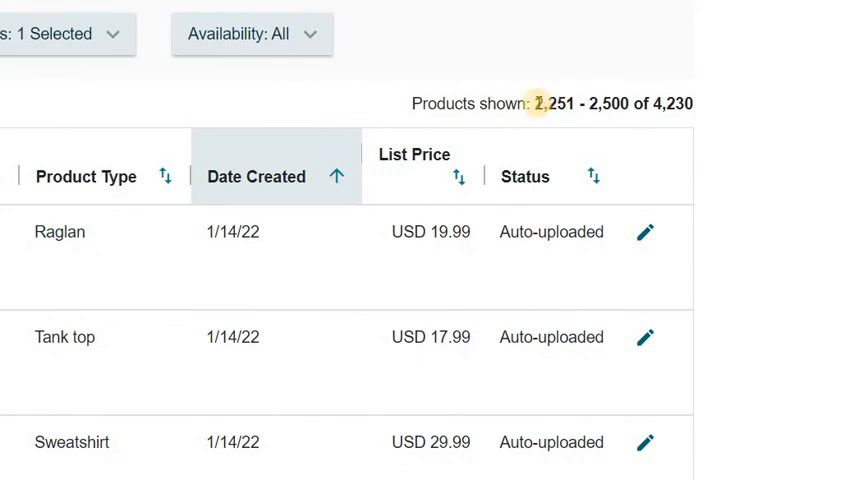
{"action": "mouse_move", "coordinate": [557, 132]}
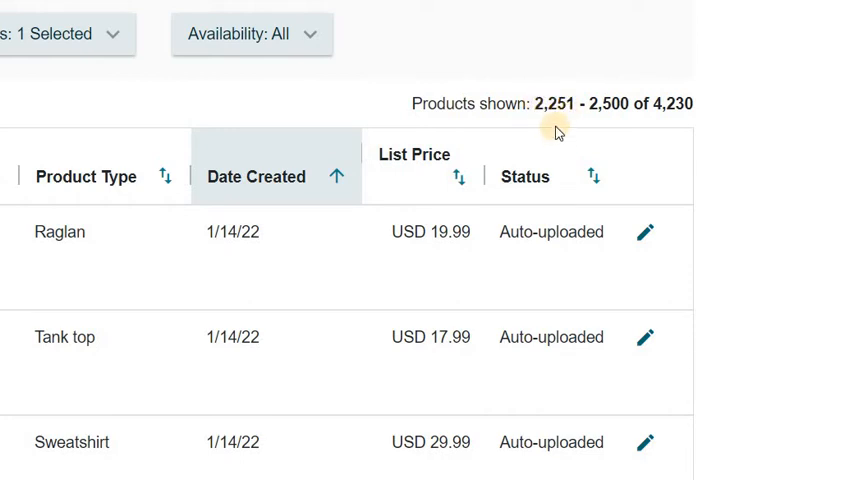
{"action": "mouse_move", "coordinate": [558, 122]}
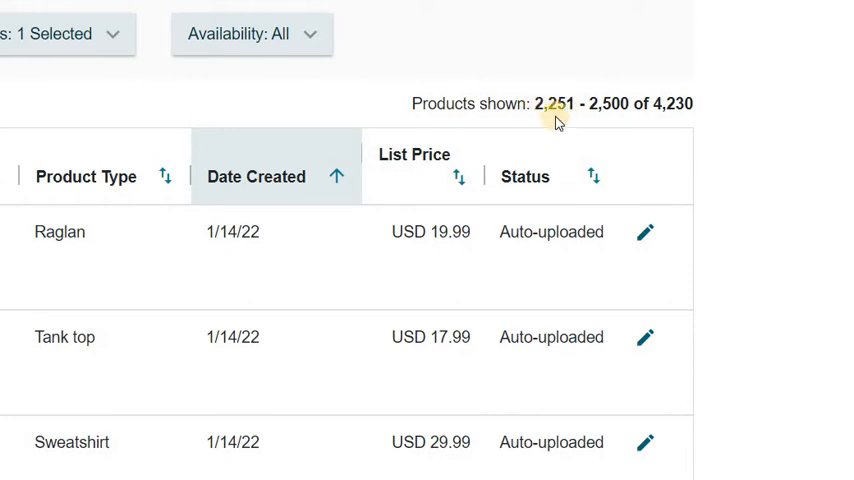
{"action": "mouse_move", "coordinate": [535, 88]}
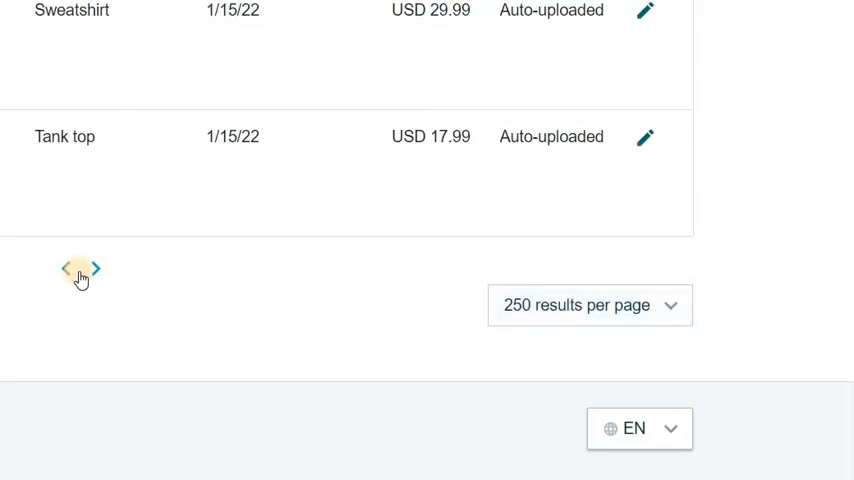
Go back a page and scroll through the products, heading toward page 1 (products 1–250).
{"action": "left_click", "coordinate": [66, 269]}
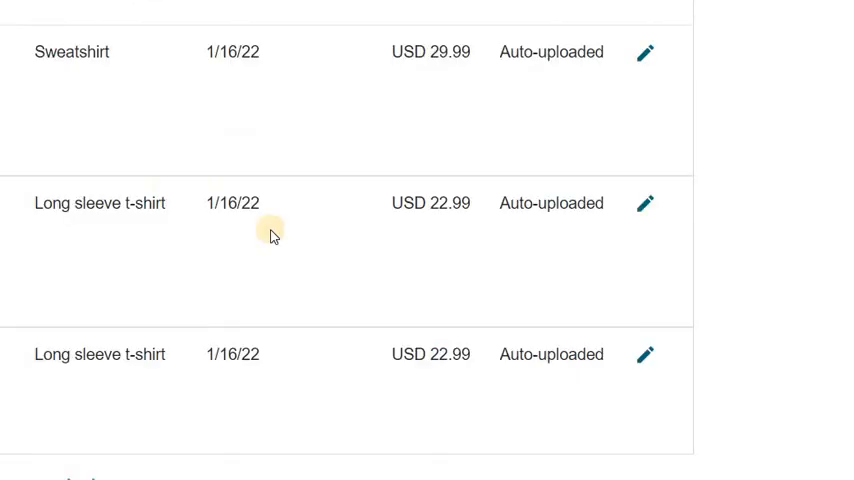
{"action": "mouse_move", "coordinate": [143, 305]}
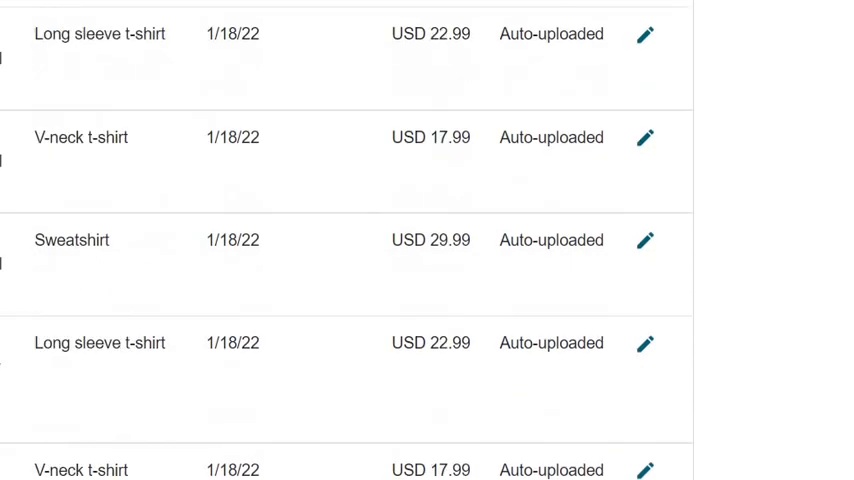
{"action": "scroll", "scroll_direction": "down", "scroll_amount": 3}
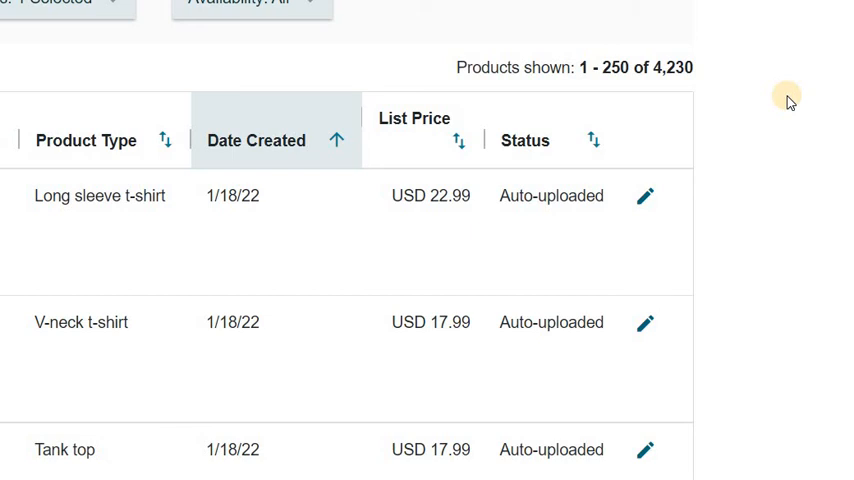
{"action": "mouse_move", "coordinate": [707, 13]}
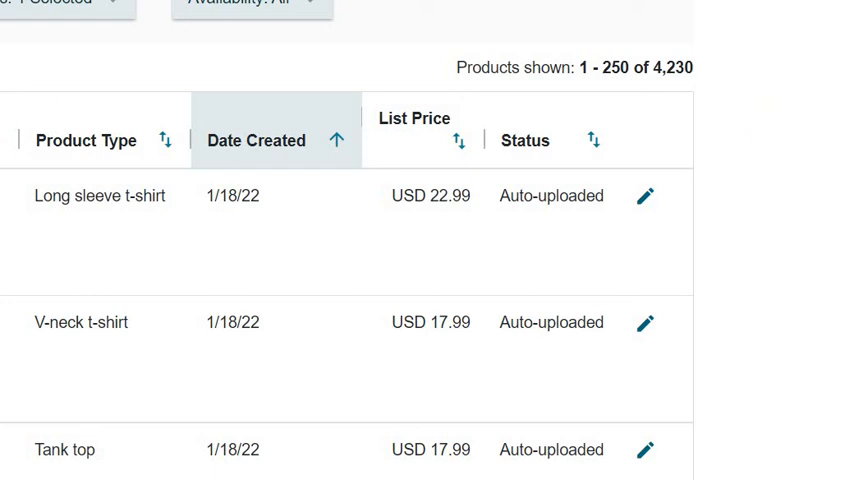
{"action": "mouse_move", "coordinate": [662, 178]}
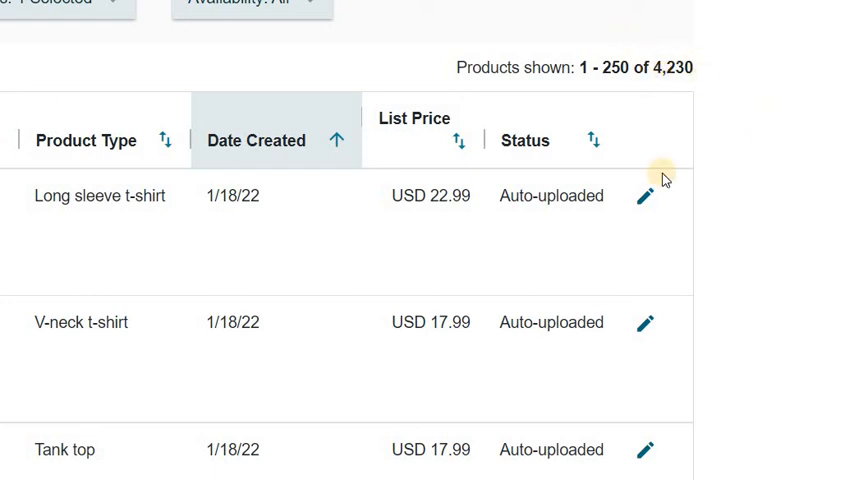
{"action": "mouse_move", "coordinate": [762, 240]}
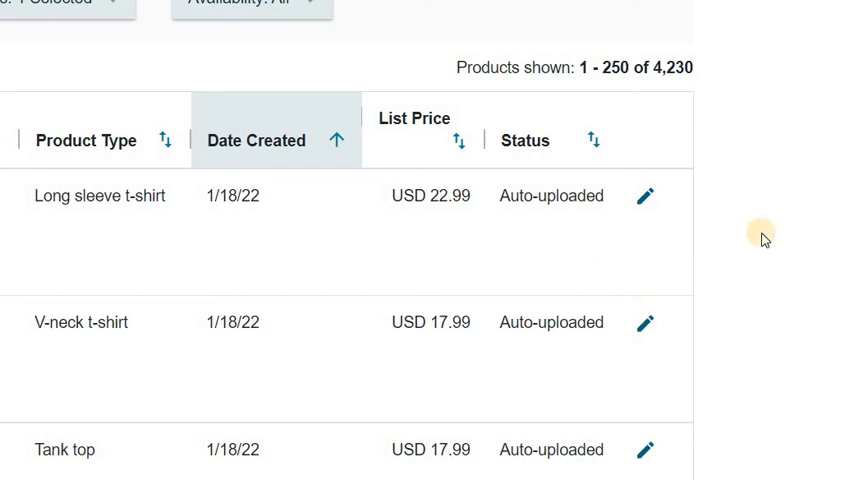
{"action": "mouse_move", "coordinate": [772, 214]}
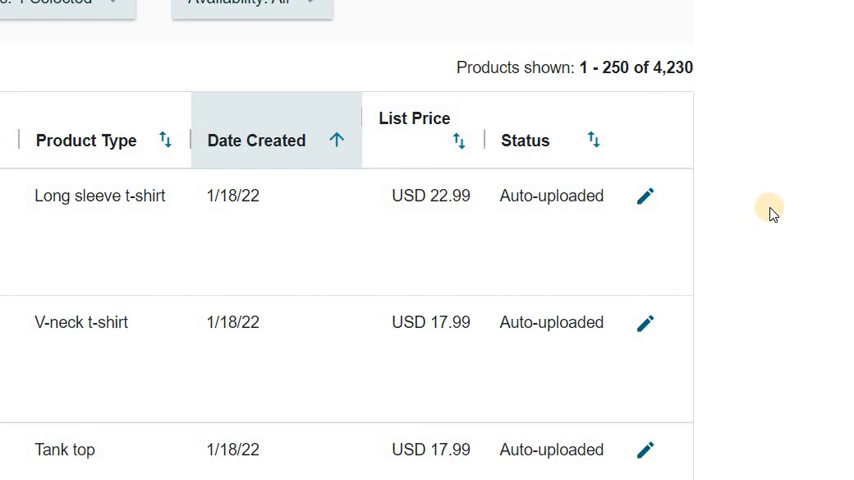
{"action": "mouse_move", "coordinate": [780, 221]}
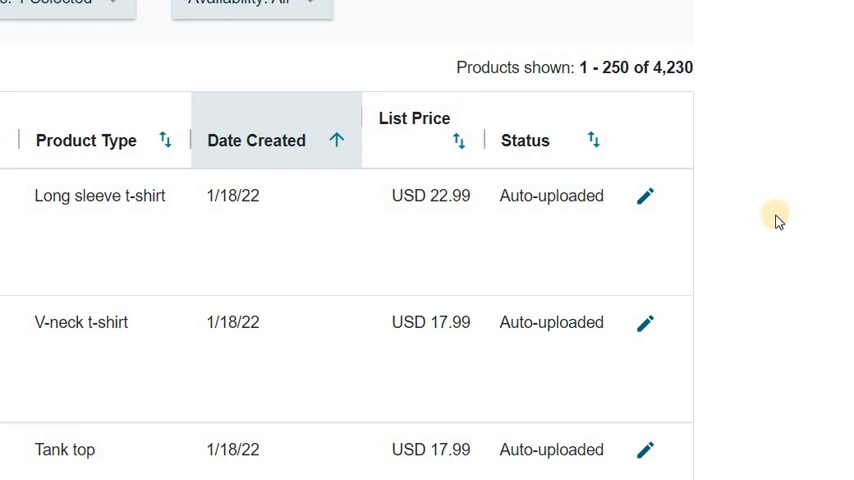
{"action": "mouse_move", "coordinate": [781, 203]}
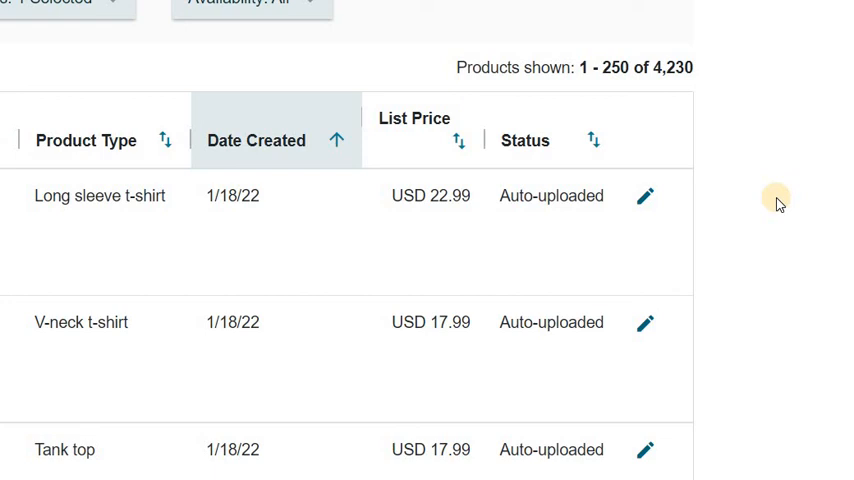
{"action": "mouse_move", "coordinate": [807, 206]}
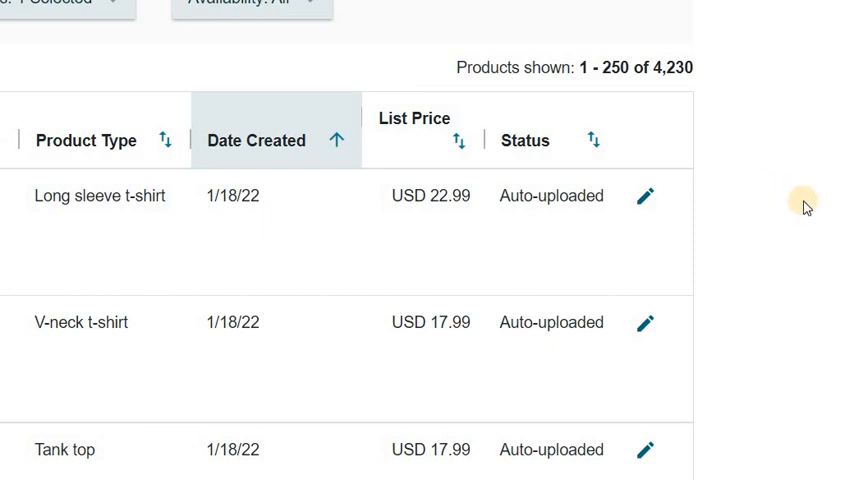
{"action": "mouse_move", "coordinate": [822, 228]}
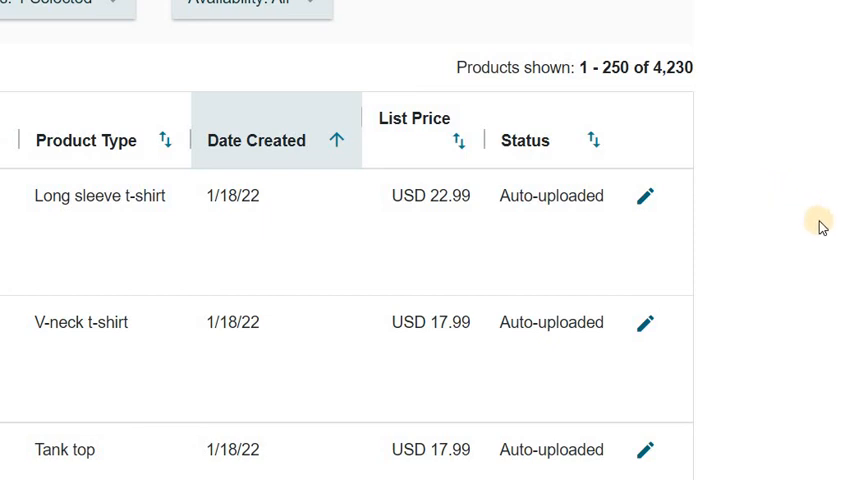
{"action": "mouse_move", "coordinate": [837, 178]}
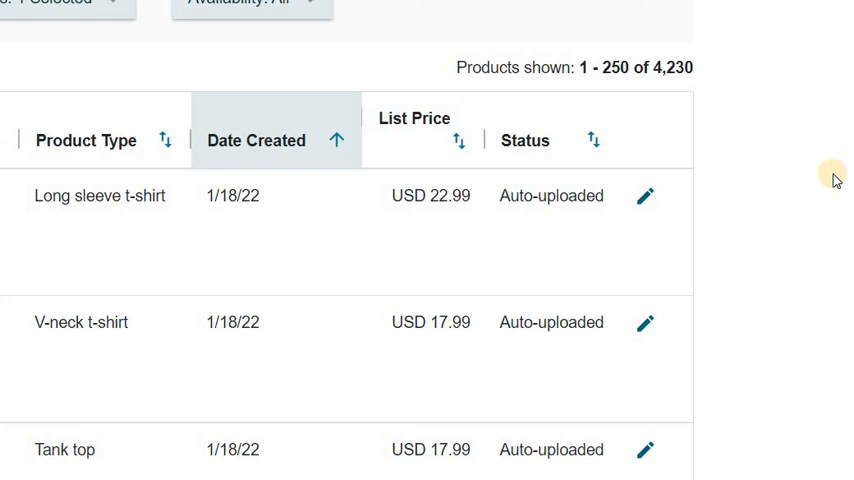